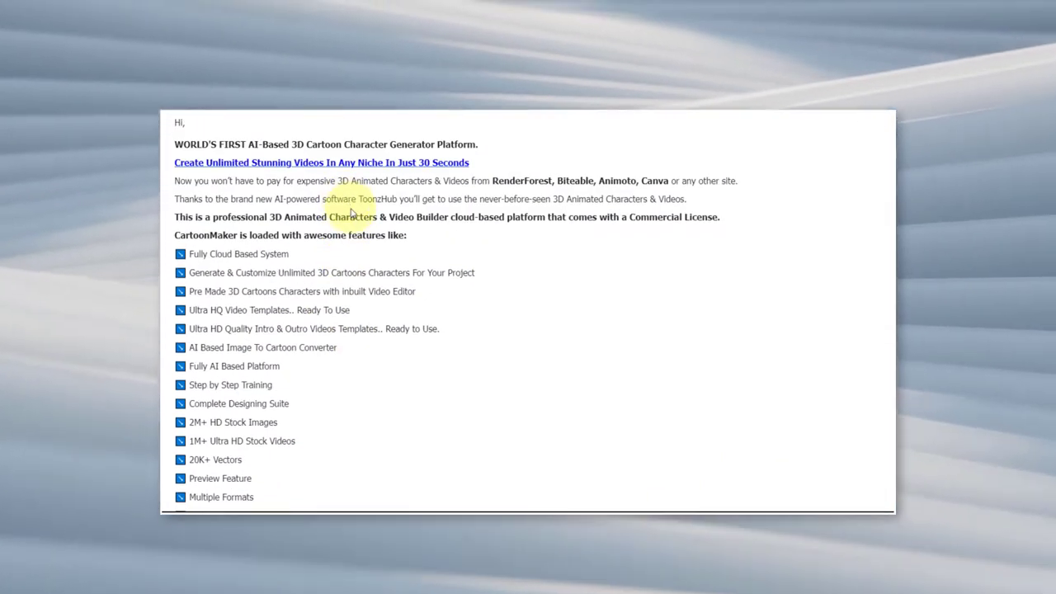
# Review the Advance Video Editor download links, then highlight the email's 3D character customization feature line
pyautogui.scroll(-3)
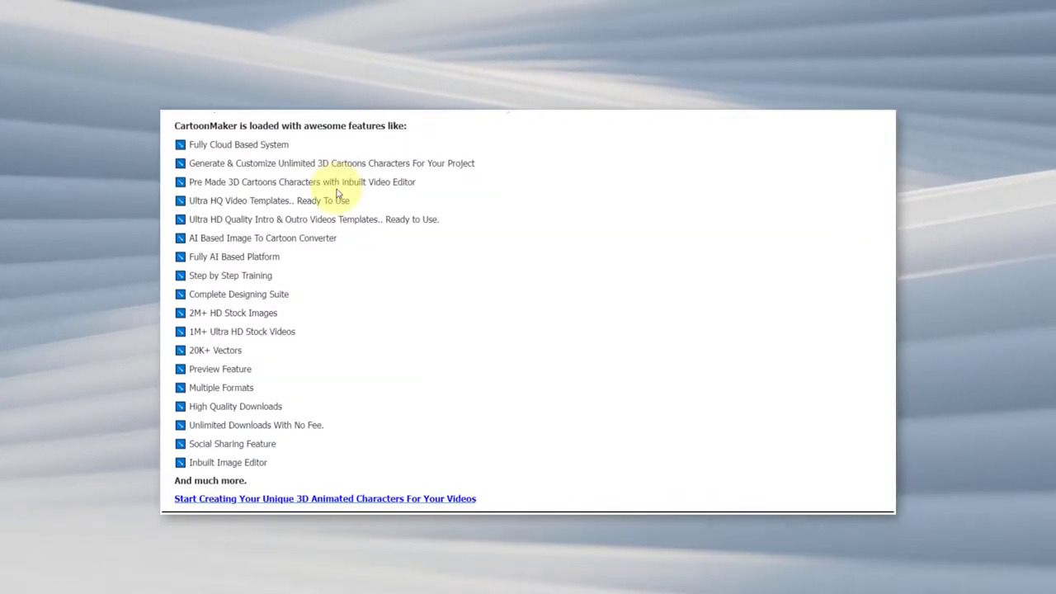
pyautogui.scroll(3)
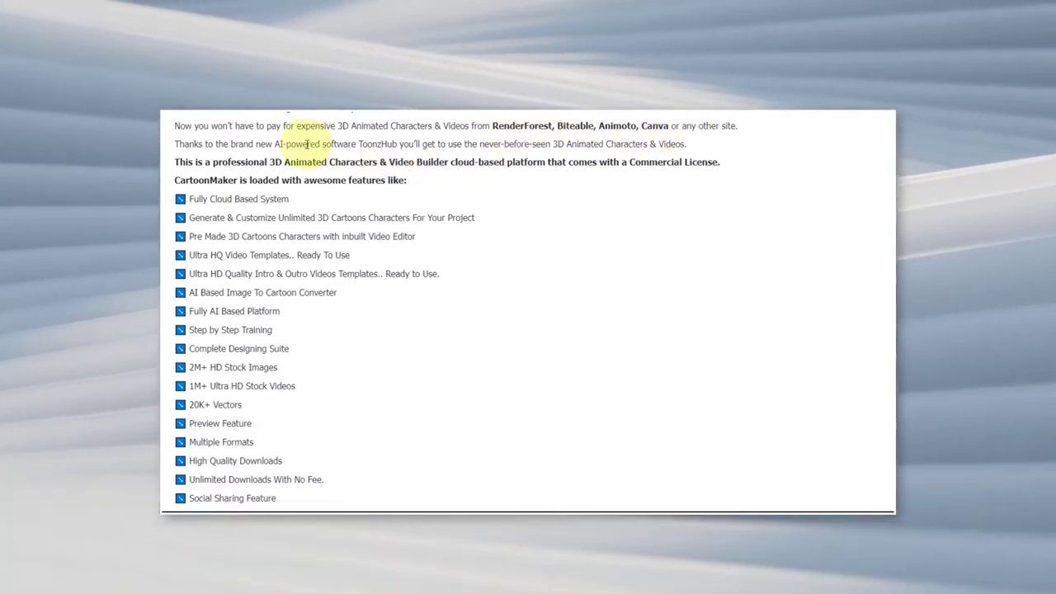
pyautogui.moveTo(277, 144); pyautogui.dragTo(376, 144)
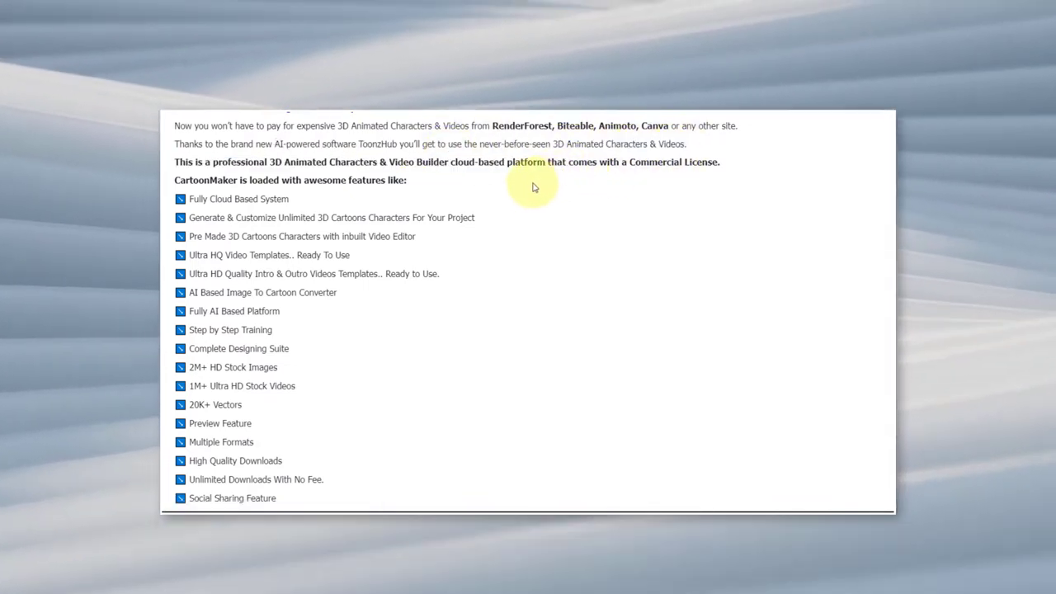
pyautogui.doubleClick(239, 198)
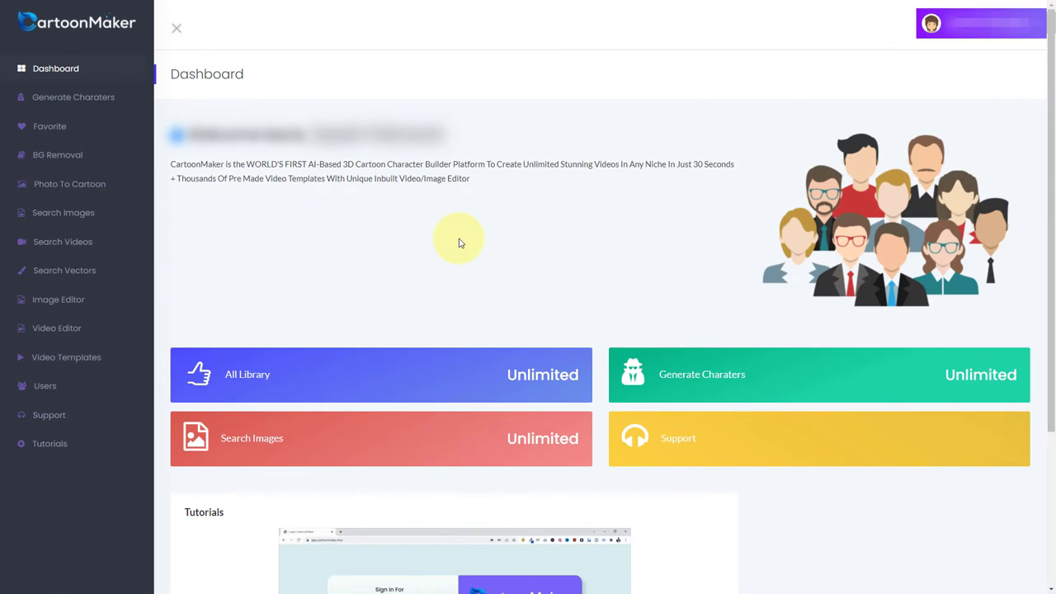
pyautogui.scroll(-3)
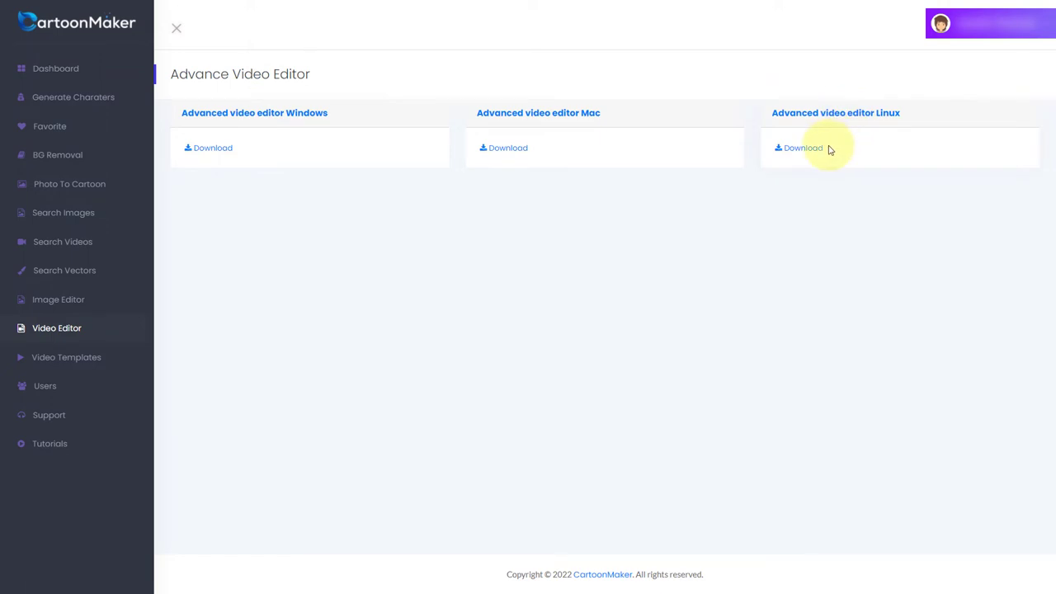
pyautogui.moveTo(701, 194)
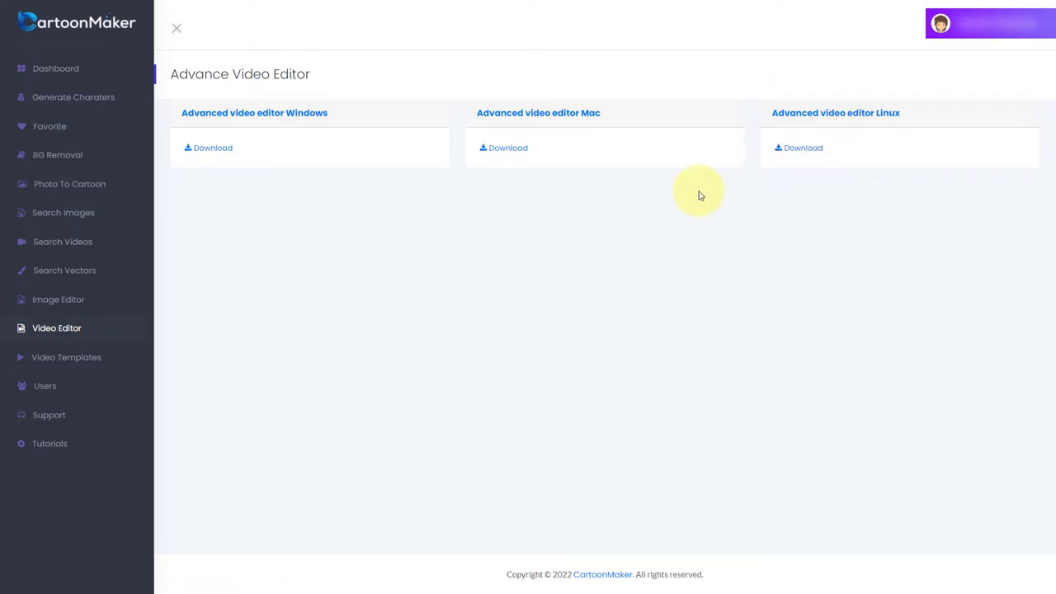
pyautogui.moveTo(698, 197)
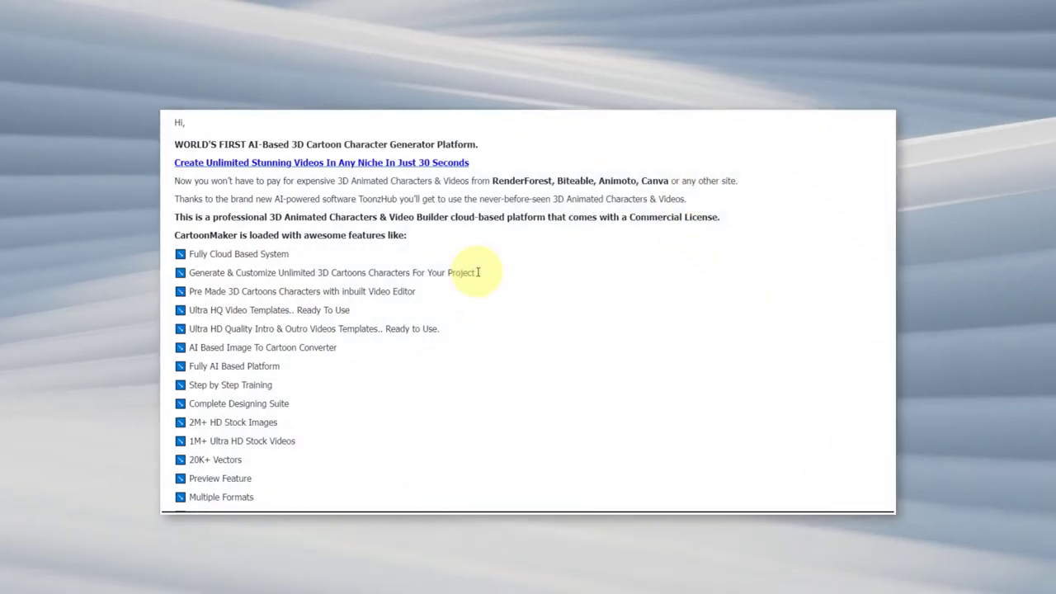
pyautogui.moveTo(234, 272); pyautogui.dragTo(475, 273)
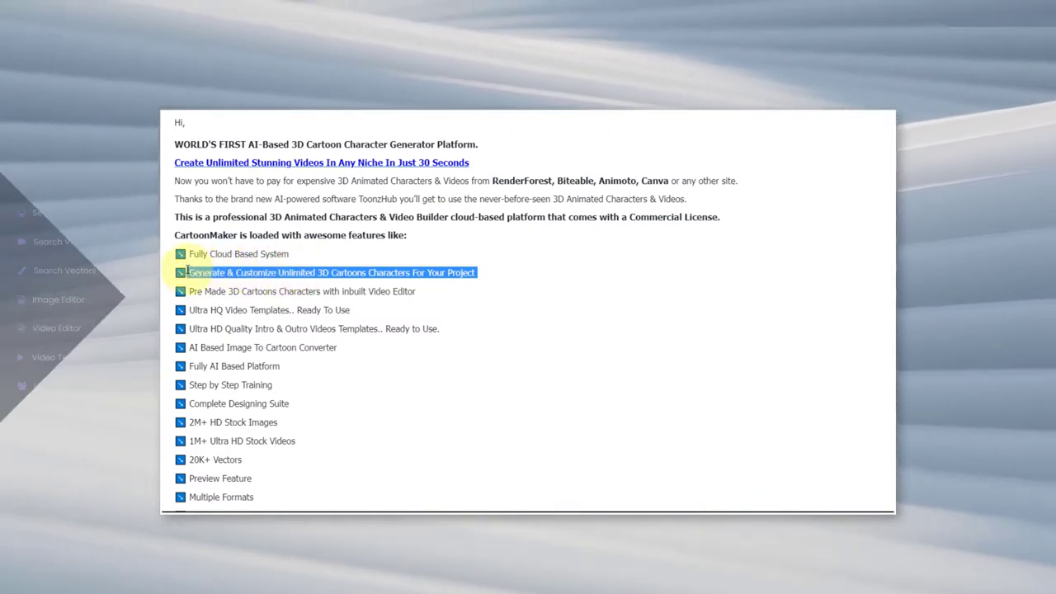
# Generate a MALE cartoon character and cycle through the first few regenerated variations
pyautogui.click(72, 96)
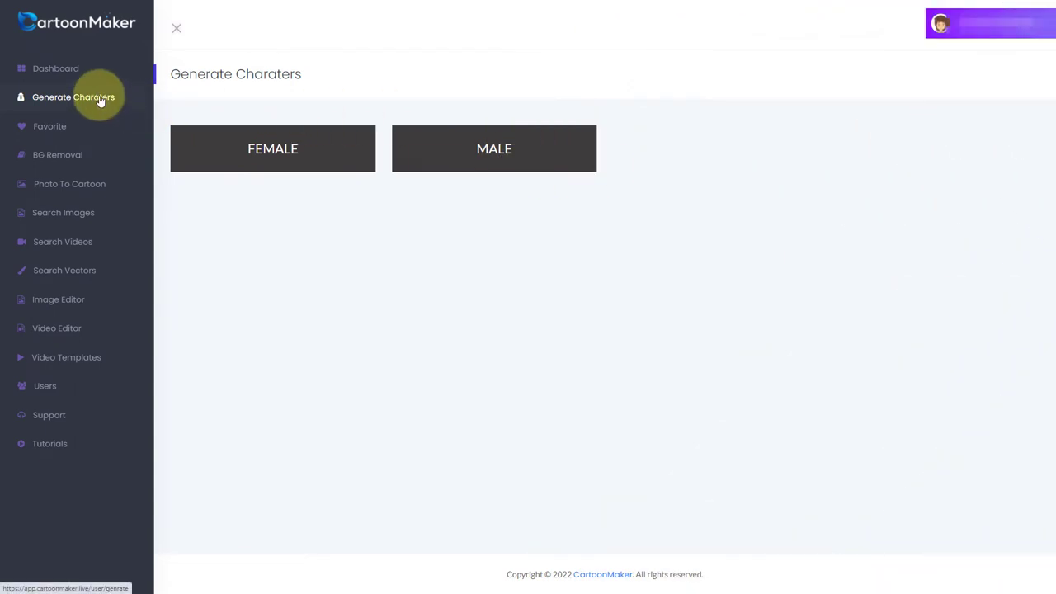
pyautogui.moveTo(495, 149)
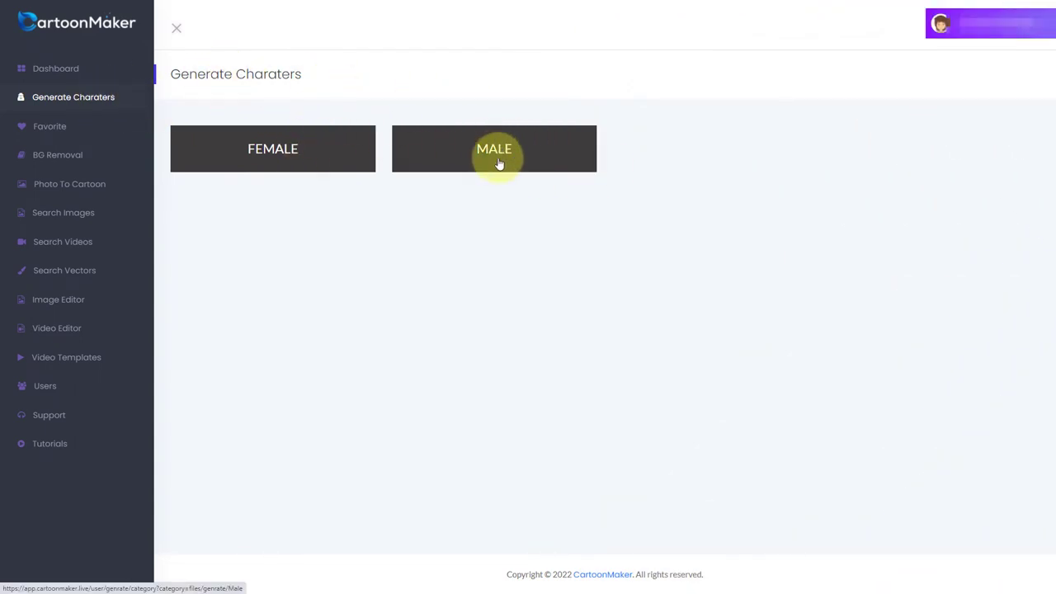
pyautogui.click(493, 148)
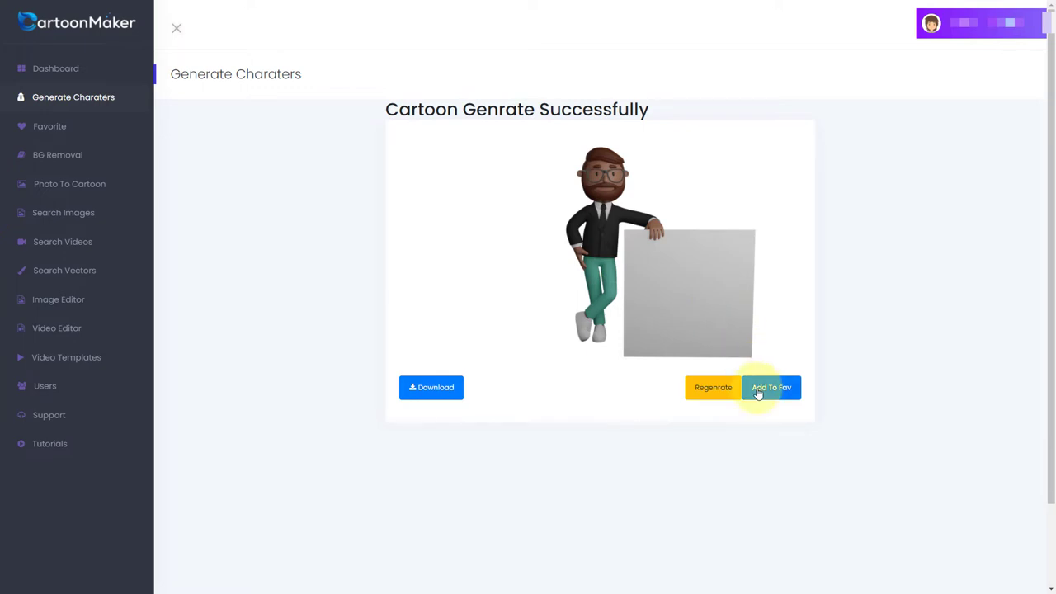
pyautogui.moveTo(706, 393)
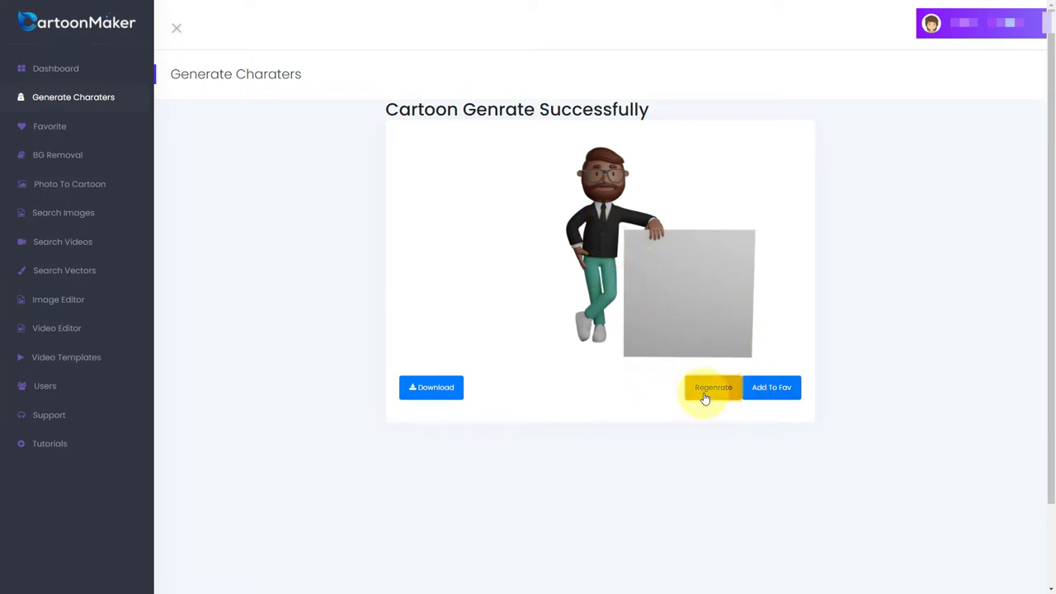
pyautogui.click(713, 388)
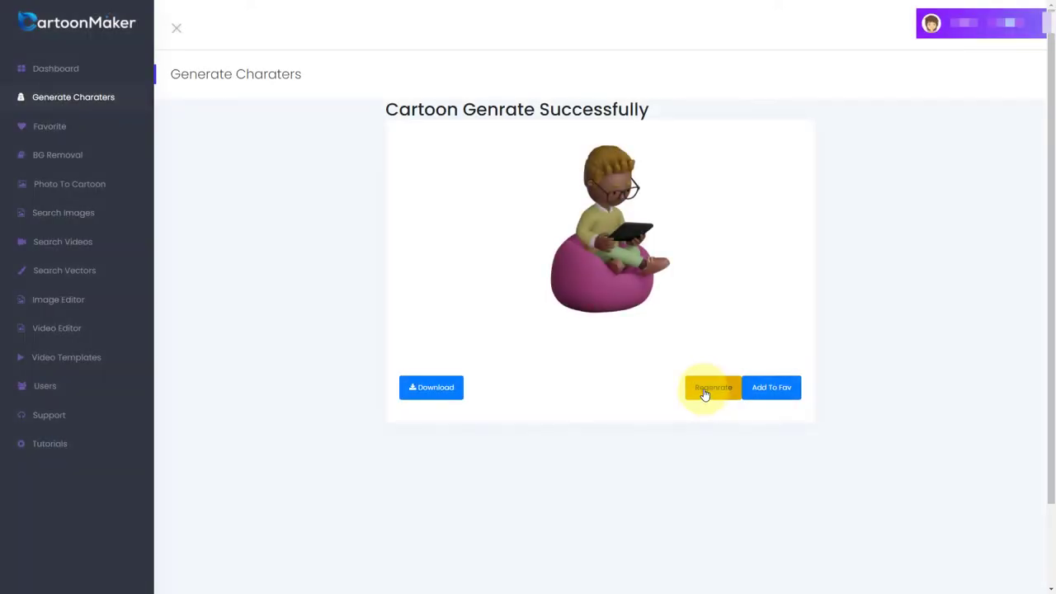
pyautogui.click(712, 387)
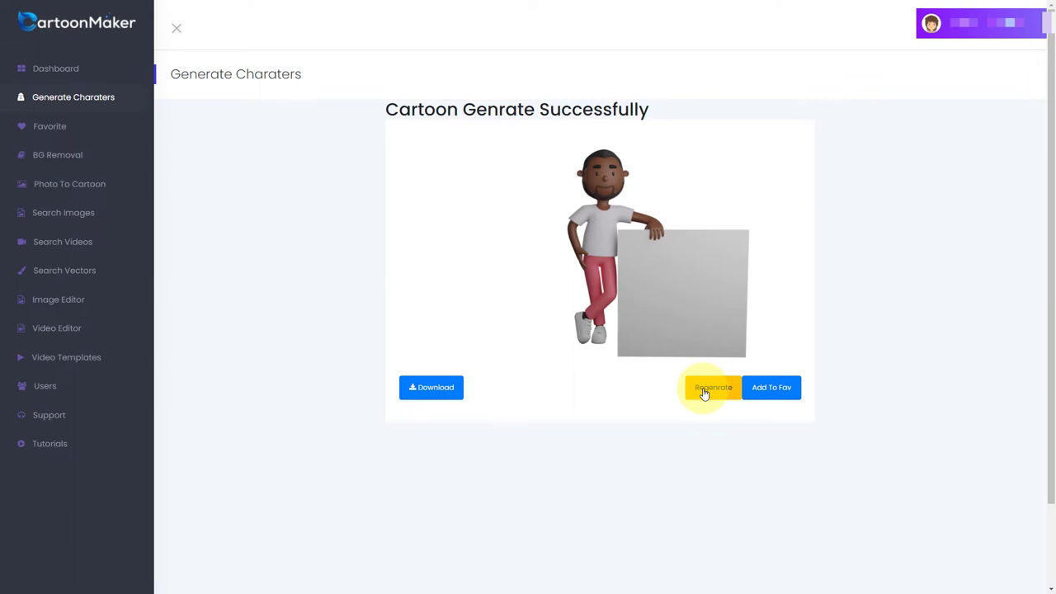
pyautogui.click(713, 386)
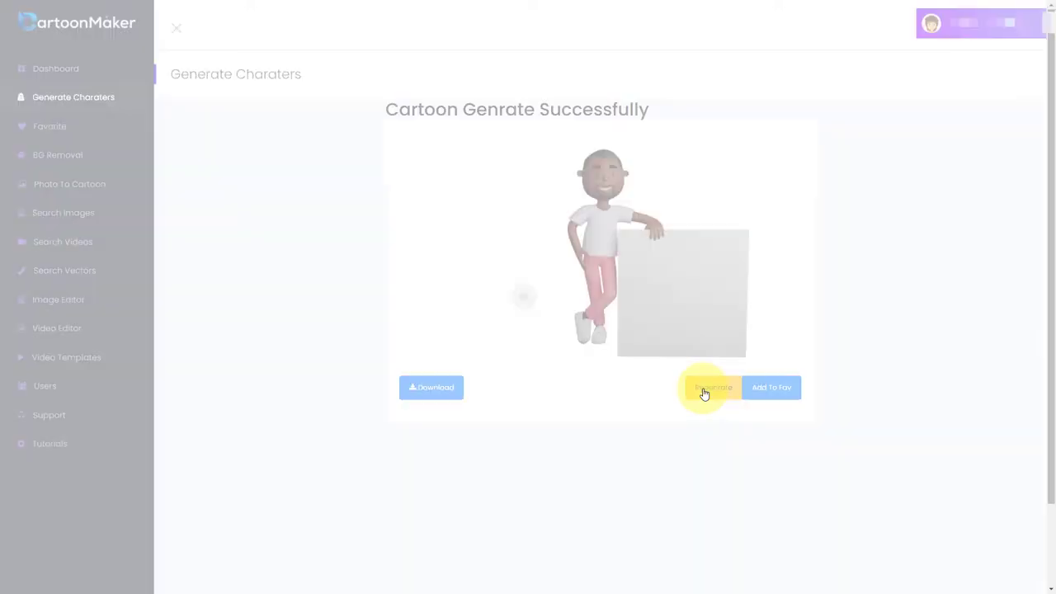
pyautogui.click(711, 386)
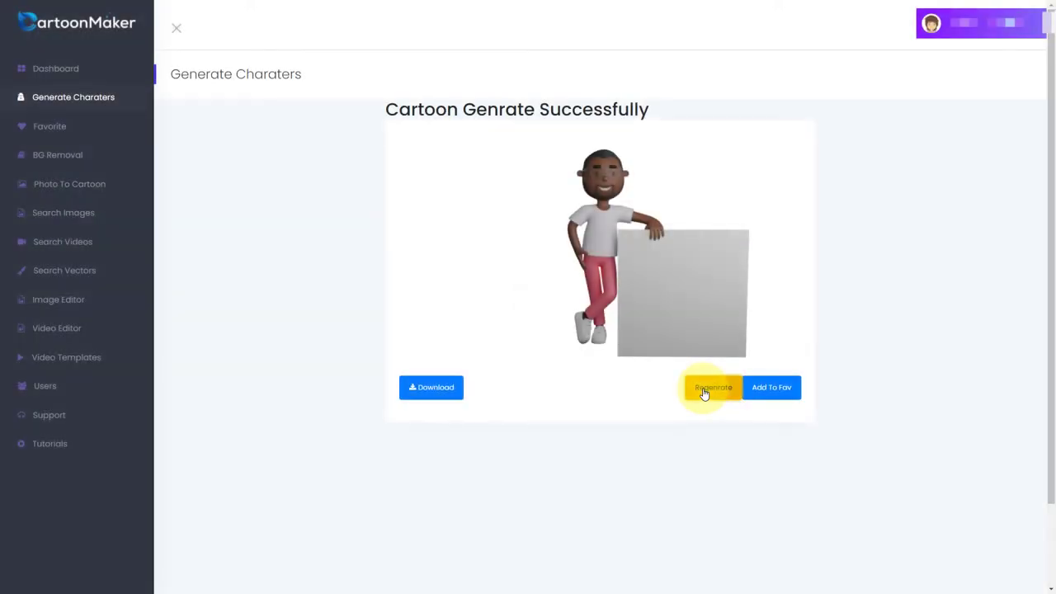
# Keep regenerating until landing on the bearded man in sunglasses and a black suit
pyautogui.click(713, 386)
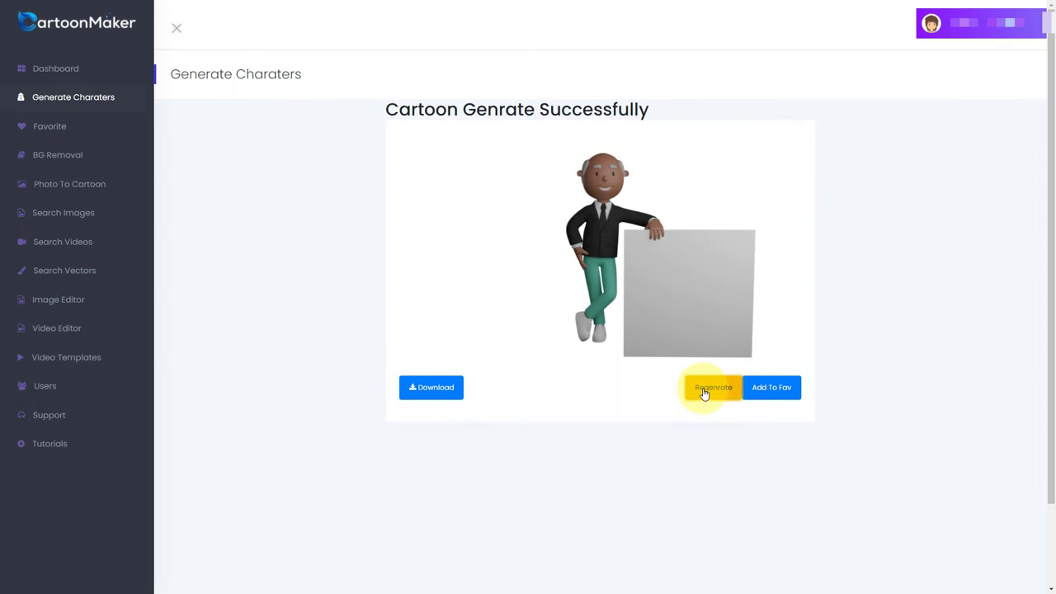
pyautogui.click(713, 386)
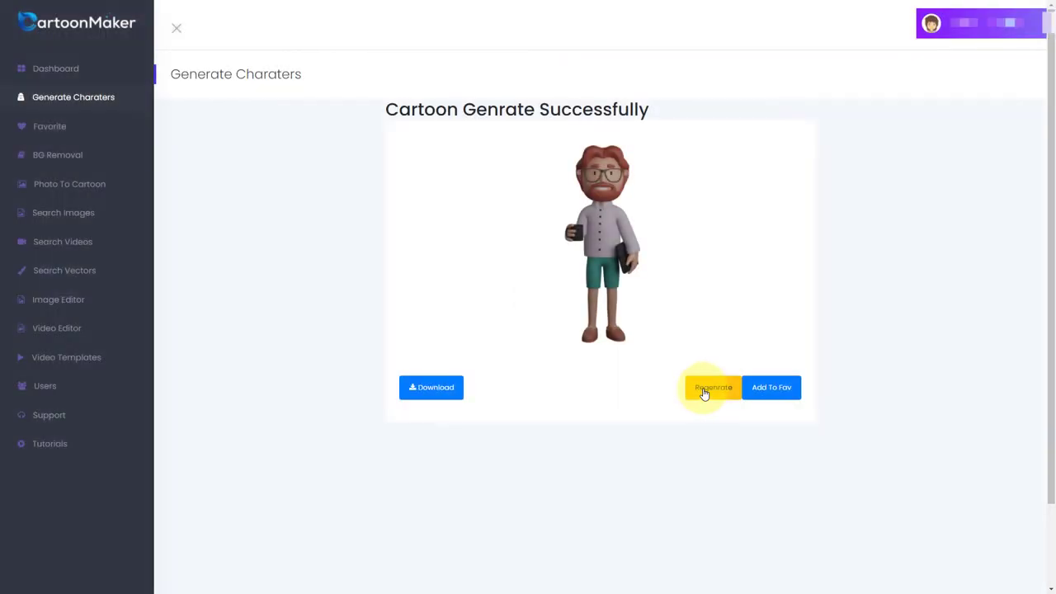
pyautogui.click(713, 386)
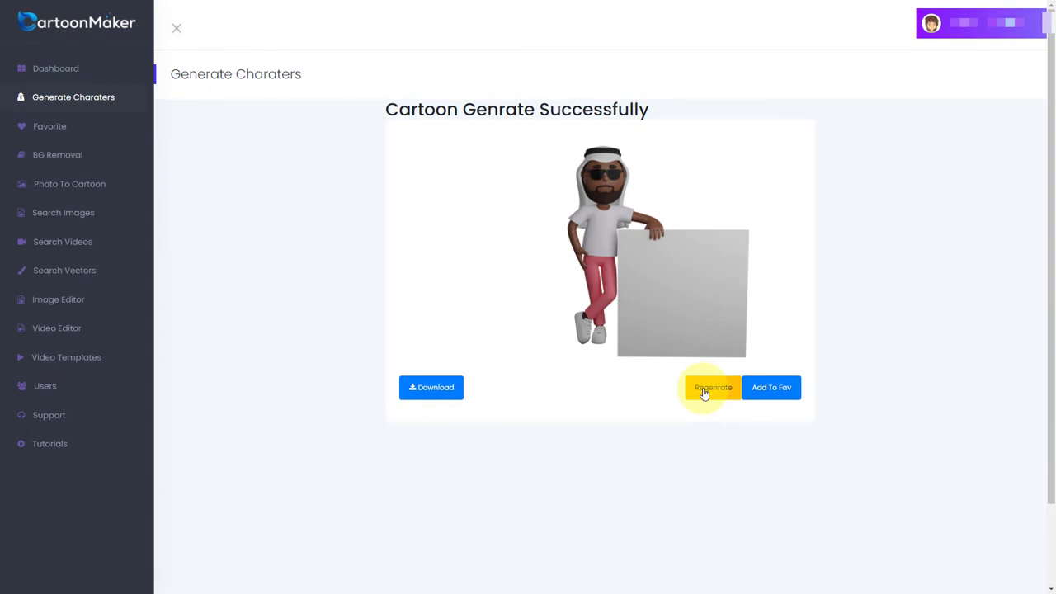
pyautogui.click(713, 386)
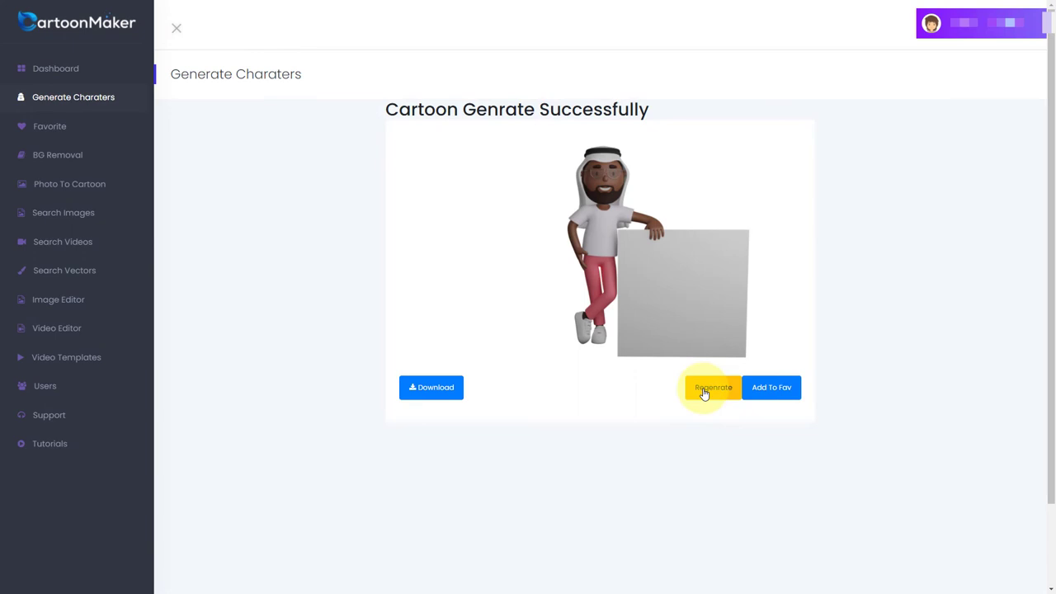
pyautogui.click(713, 386)
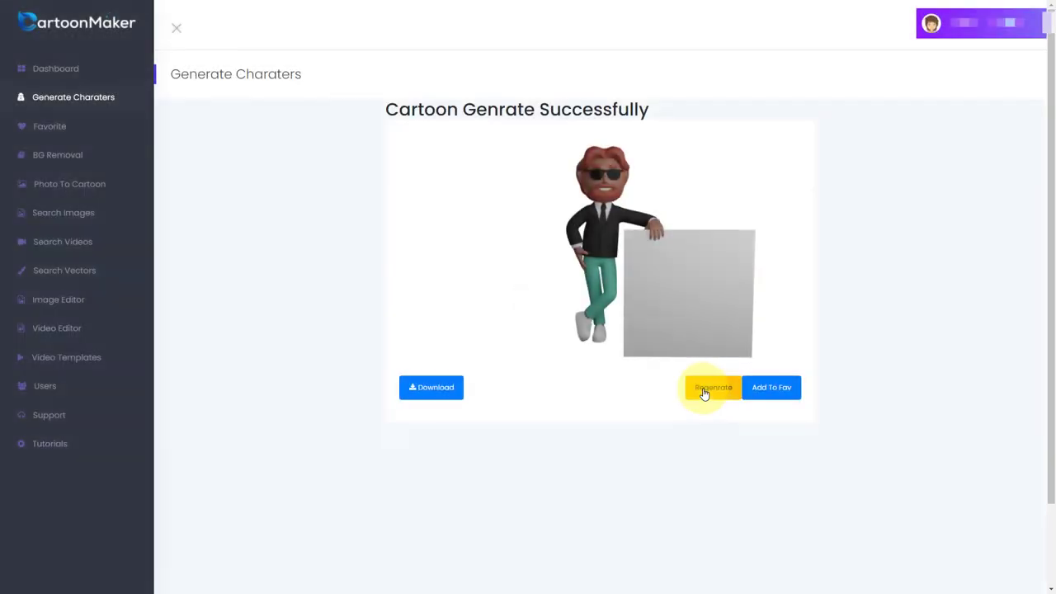
pyautogui.click(712, 386)
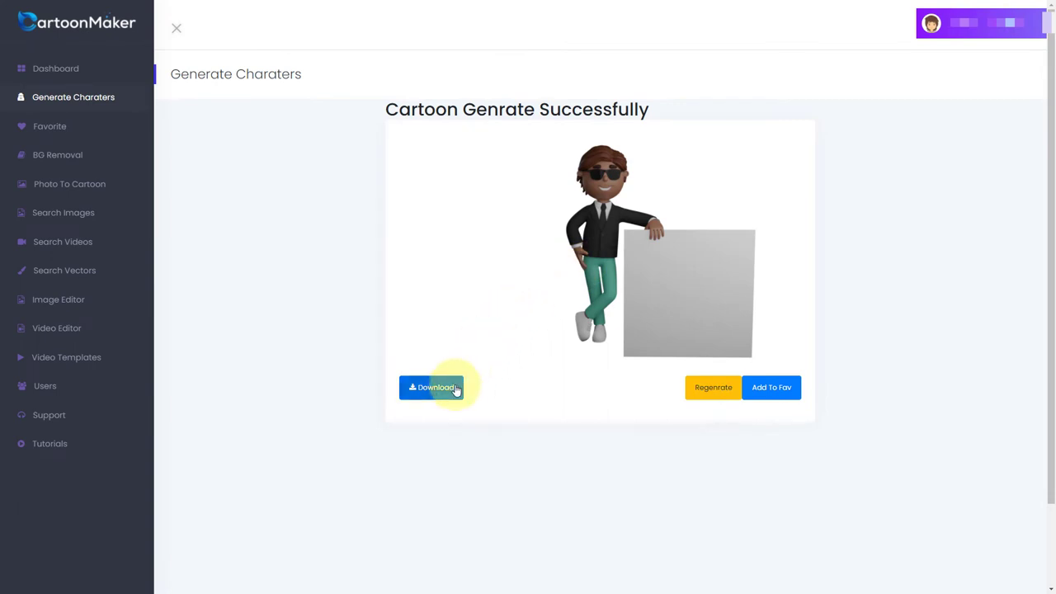
# Download the sunglasses character as ToonzHub.png and view it full-size in Photos
pyautogui.click(431, 386)
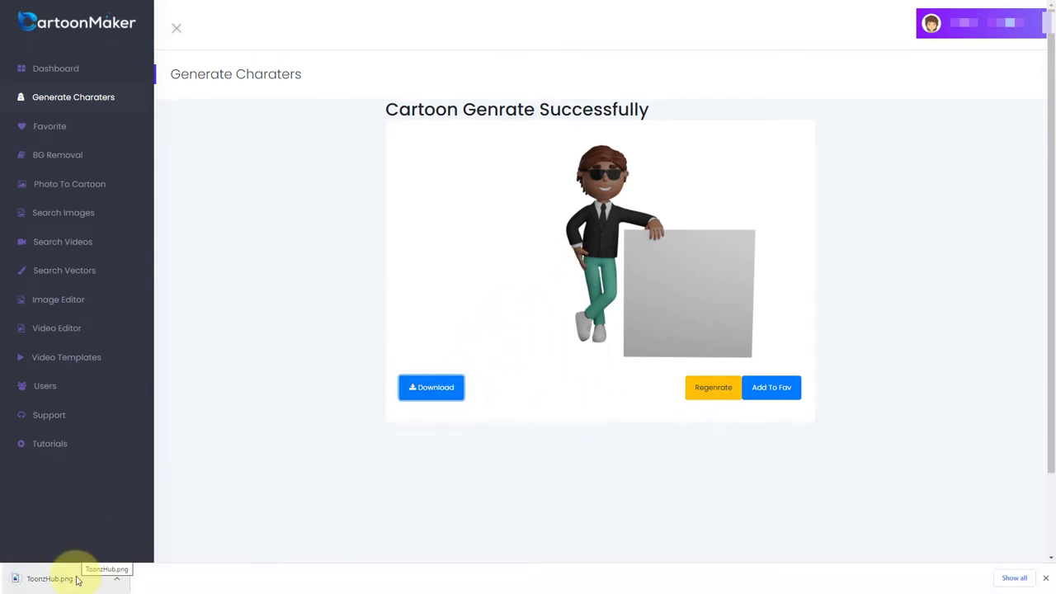
pyautogui.click(50, 578)
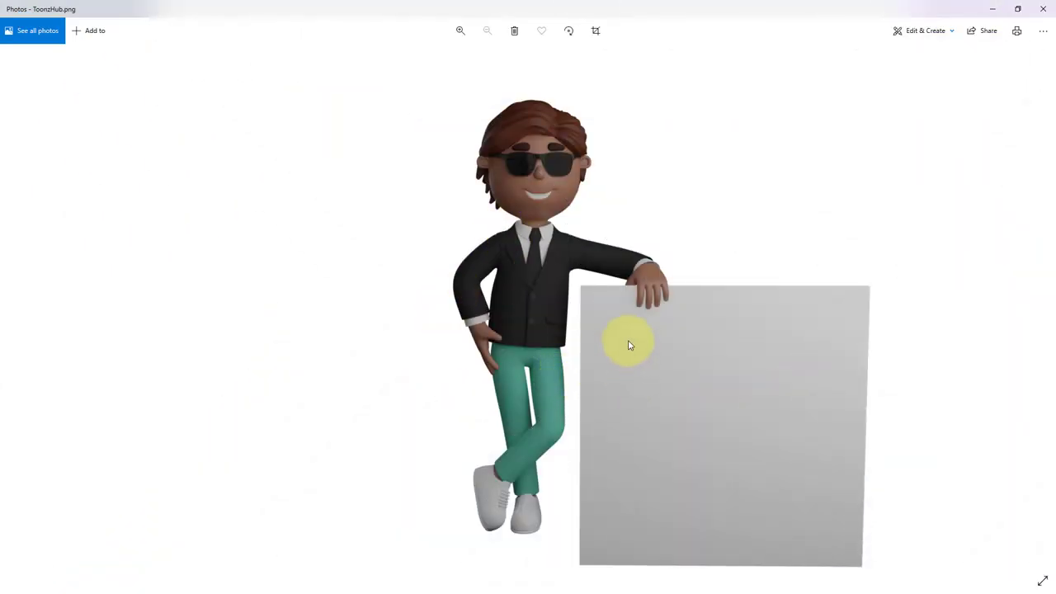
pyautogui.moveTo(610, 456)
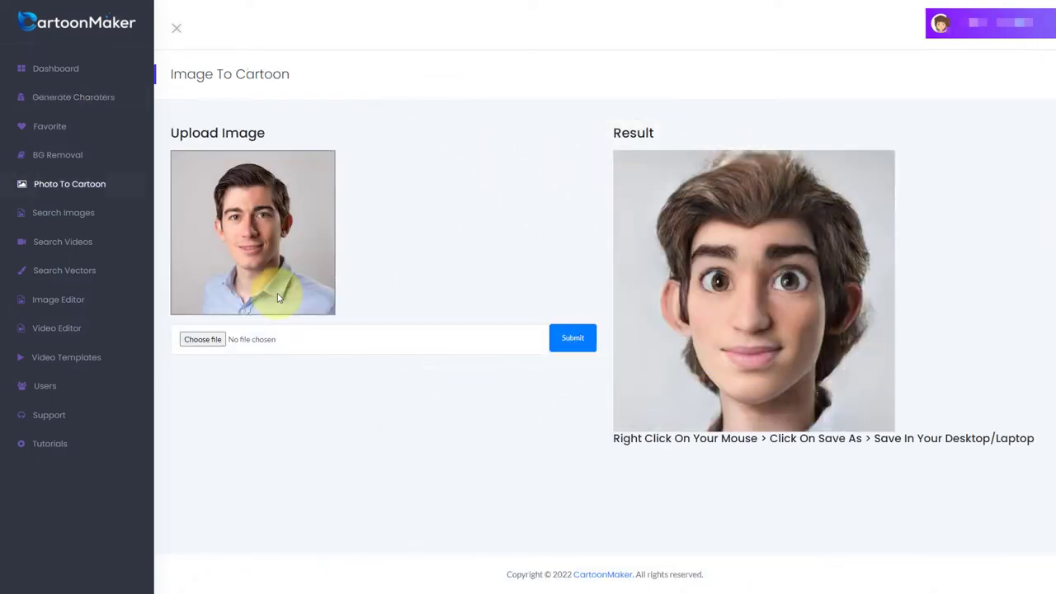
pyautogui.moveTo(231, 149)
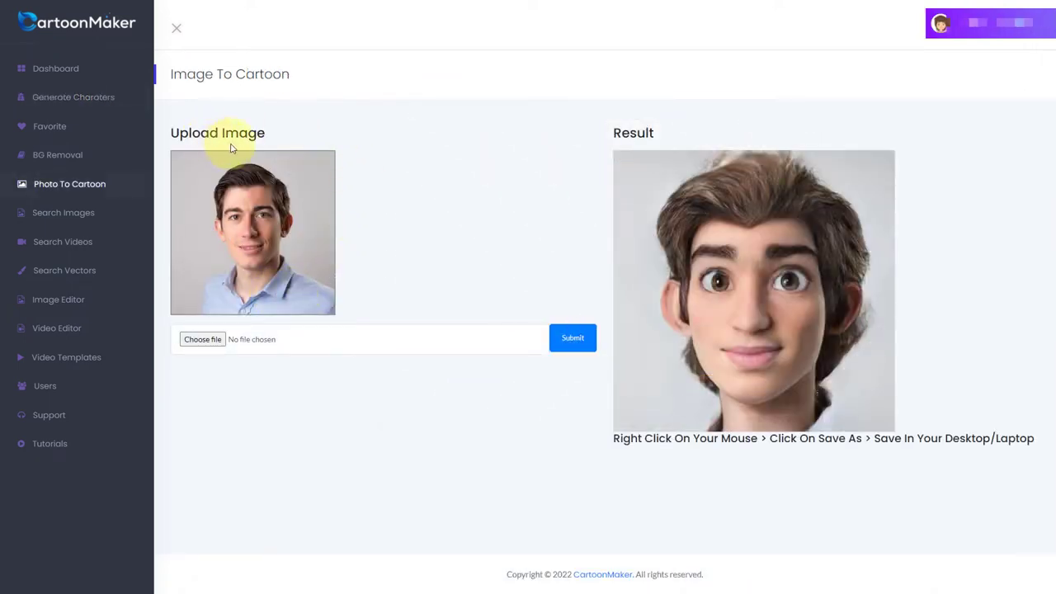
pyautogui.moveTo(677, 246)
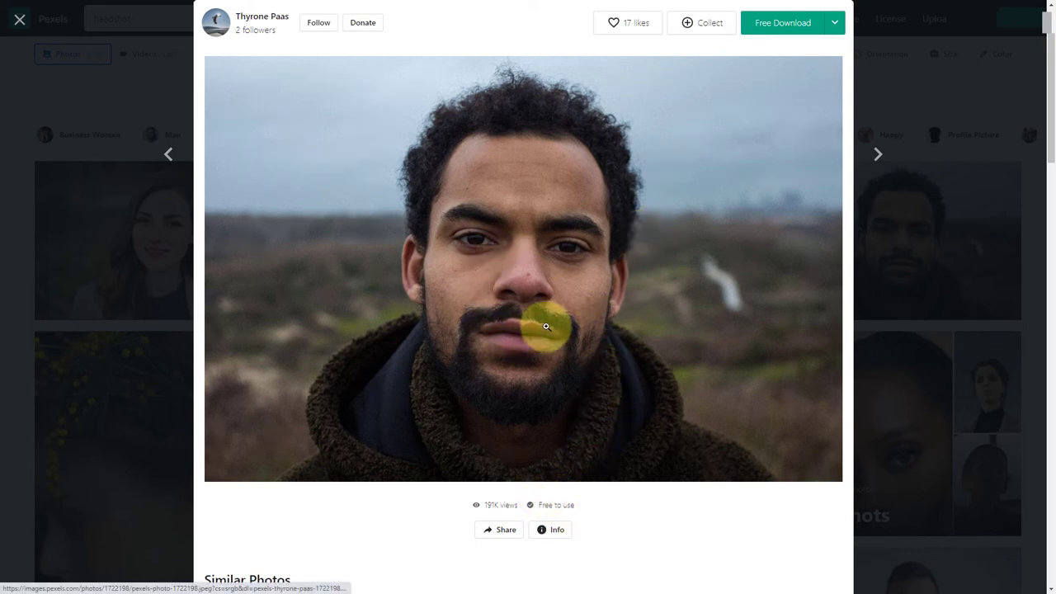
# Free-download the bearded man's portrait photo from Pexels for the next upload
pyautogui.click(835, 23)
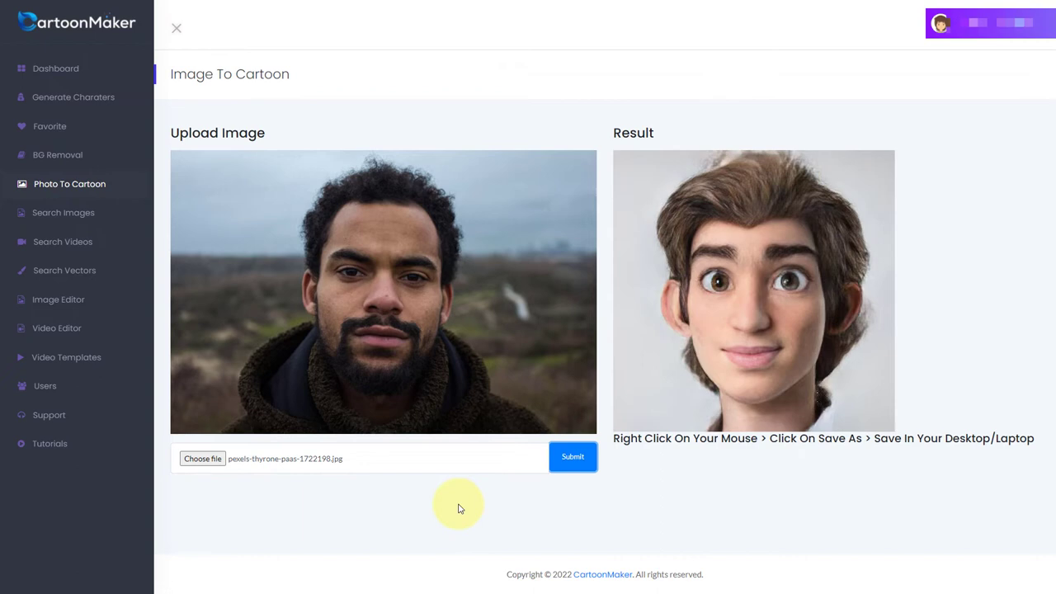
pyautogui.moveTo(459, 508)
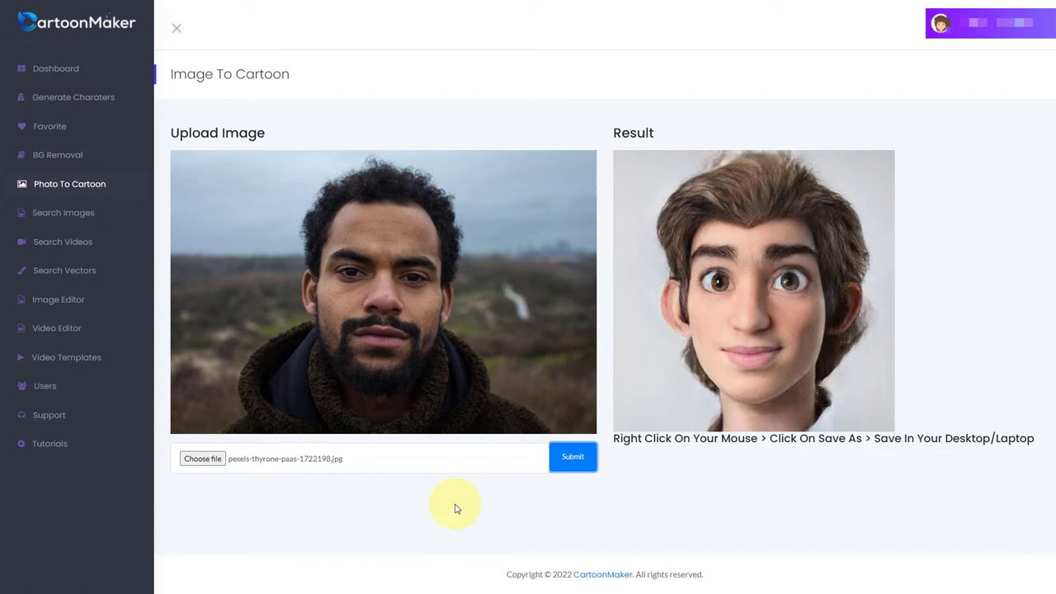
pyautogui.moveTo(726, 355)
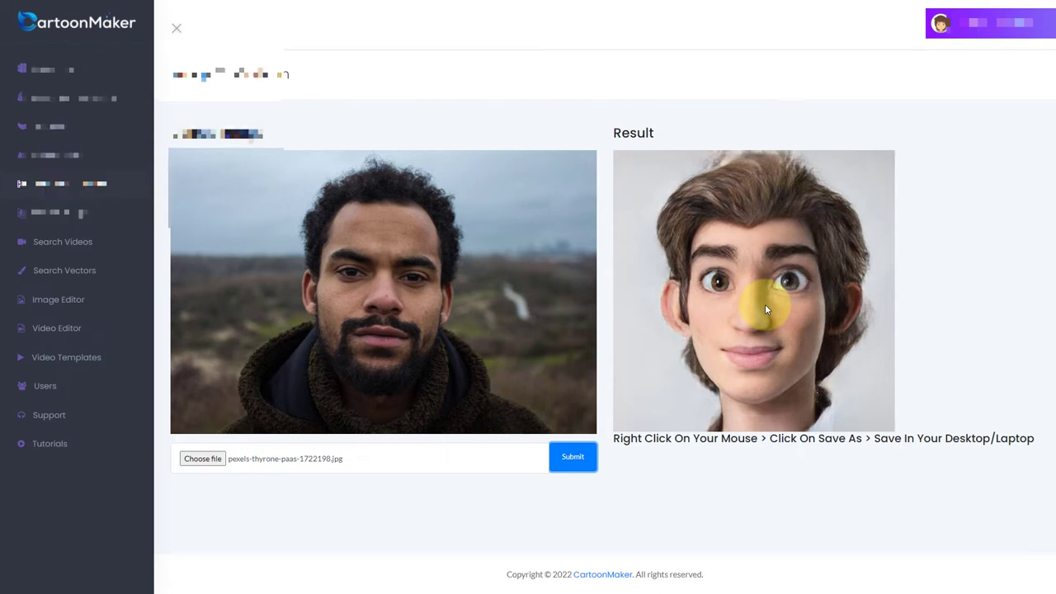
# Save the cartoon result image to Downloads as output1.jpg and view it in Photos
pyautogui.rightClick(753, 322)
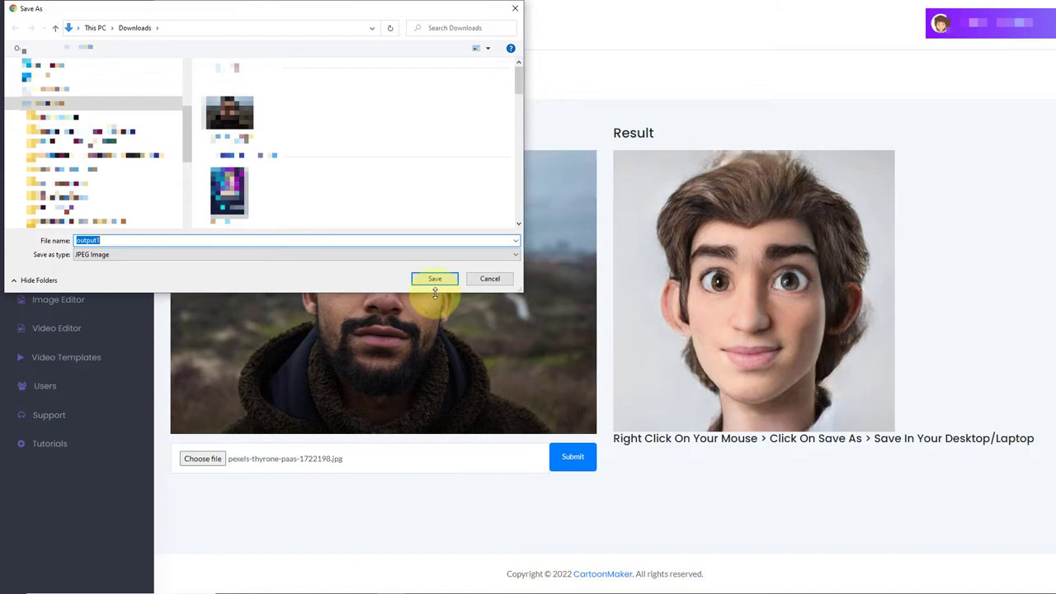
pyautogui.click(436, 278)
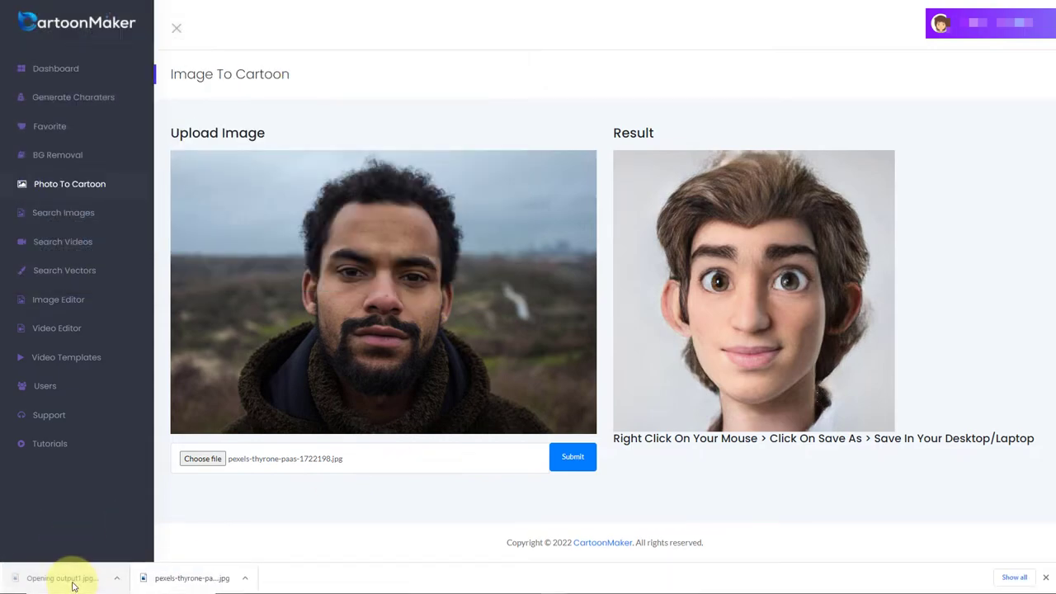
pyautogui.click(62, 577)
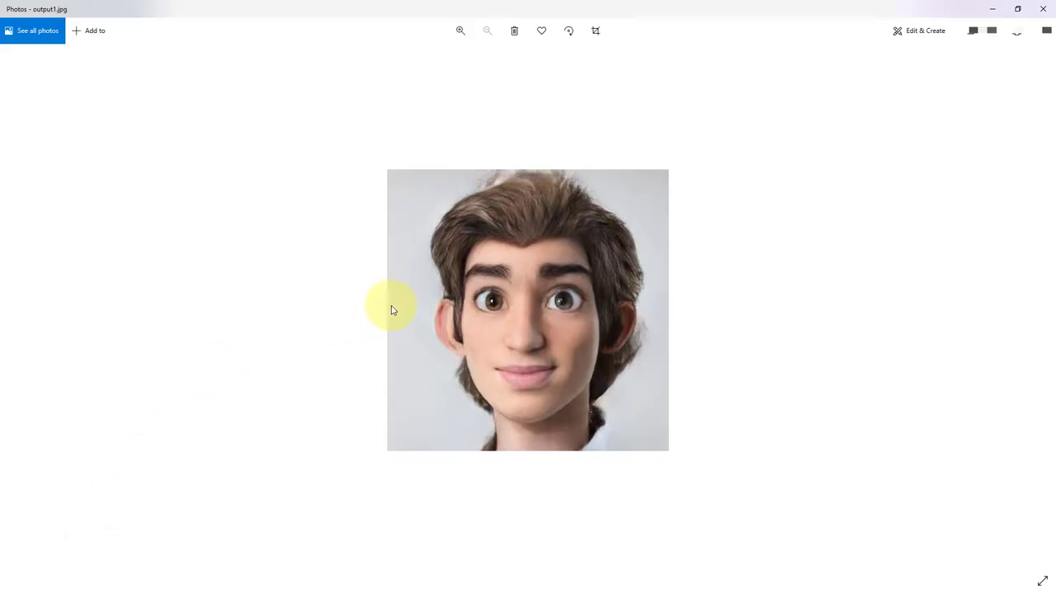
pyautogui.moveTo(534, 336)
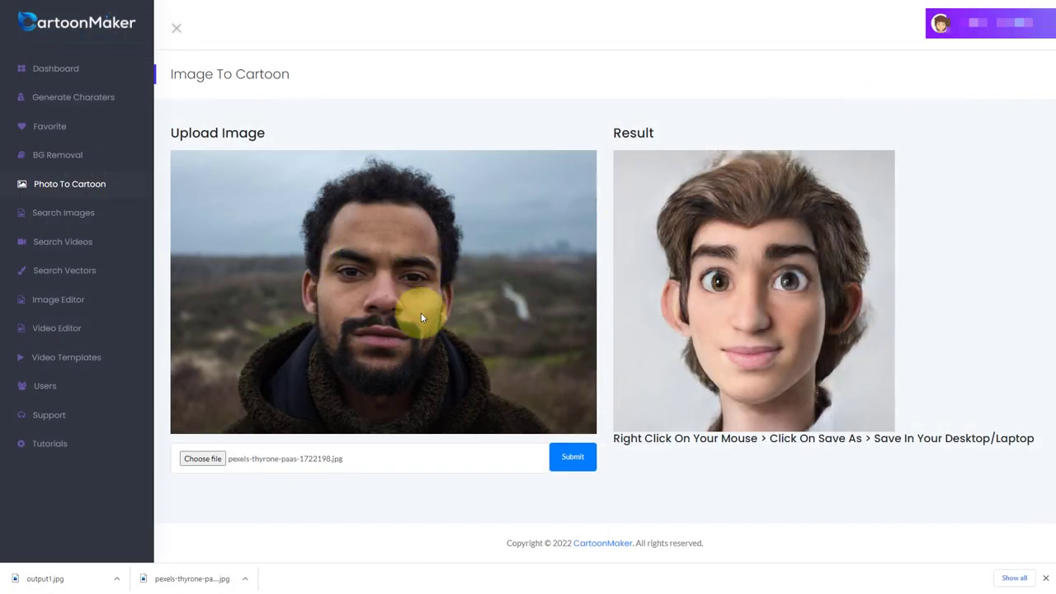
pyautogui.moveTo(446, 429)
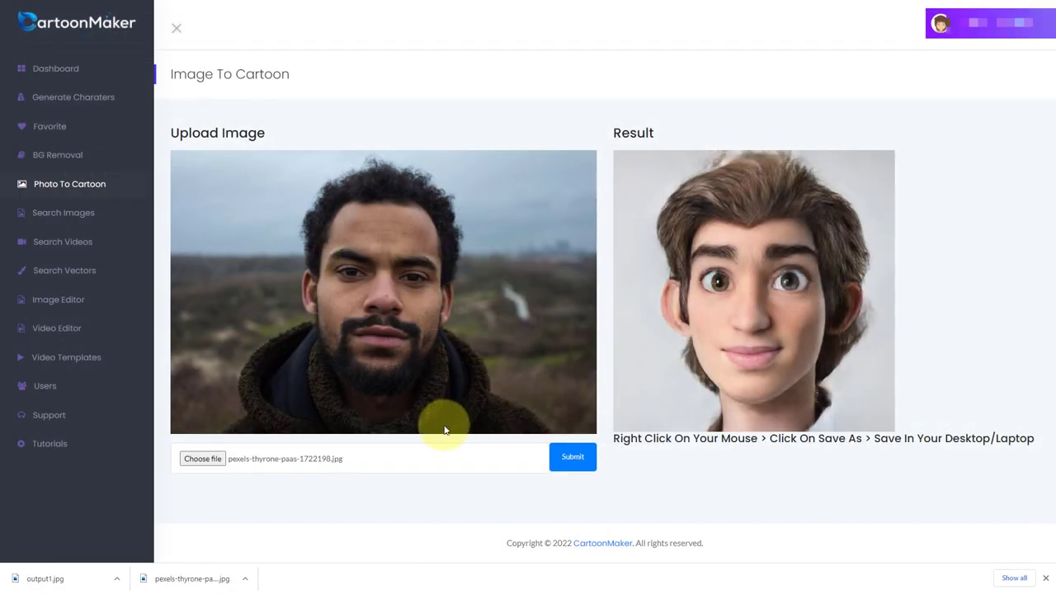
pyautogui.moveTo(1037, 571)
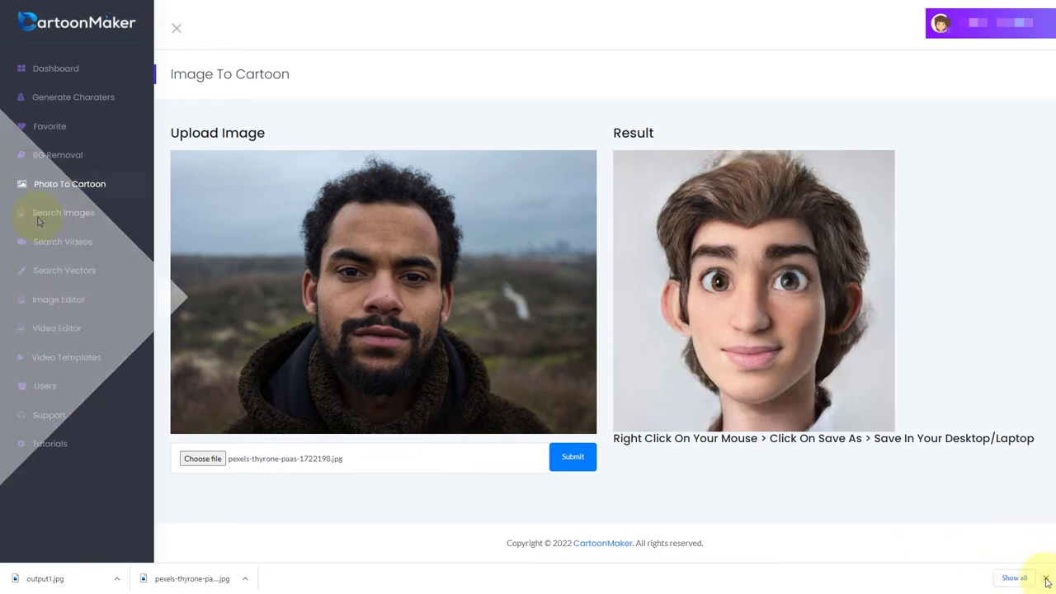
# Search the stock images for 'headshot' and load more portrait results
pyautogui.click(62, 211)
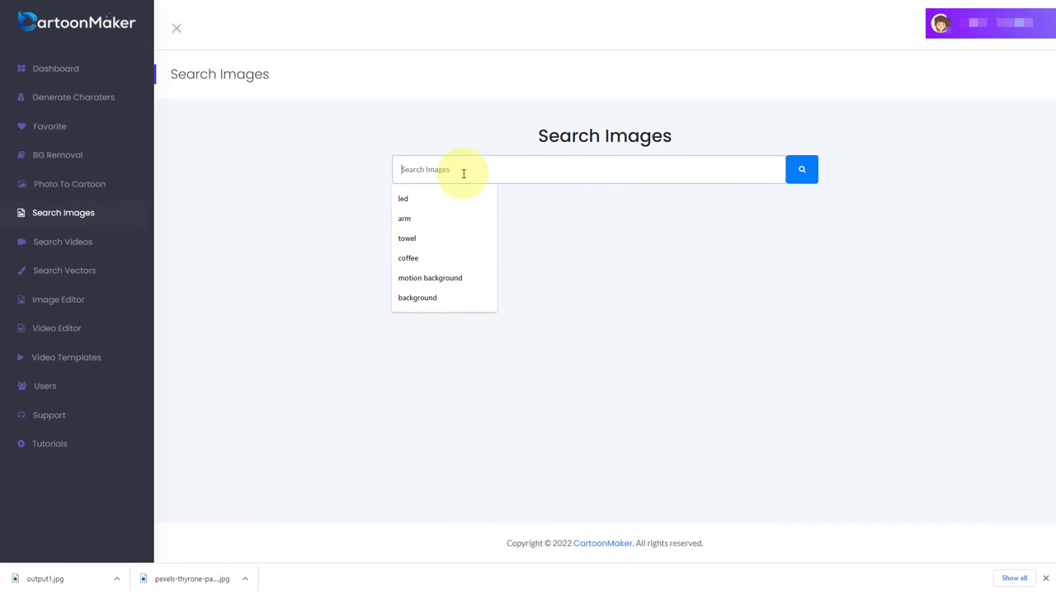
pyautogui.write('hea')
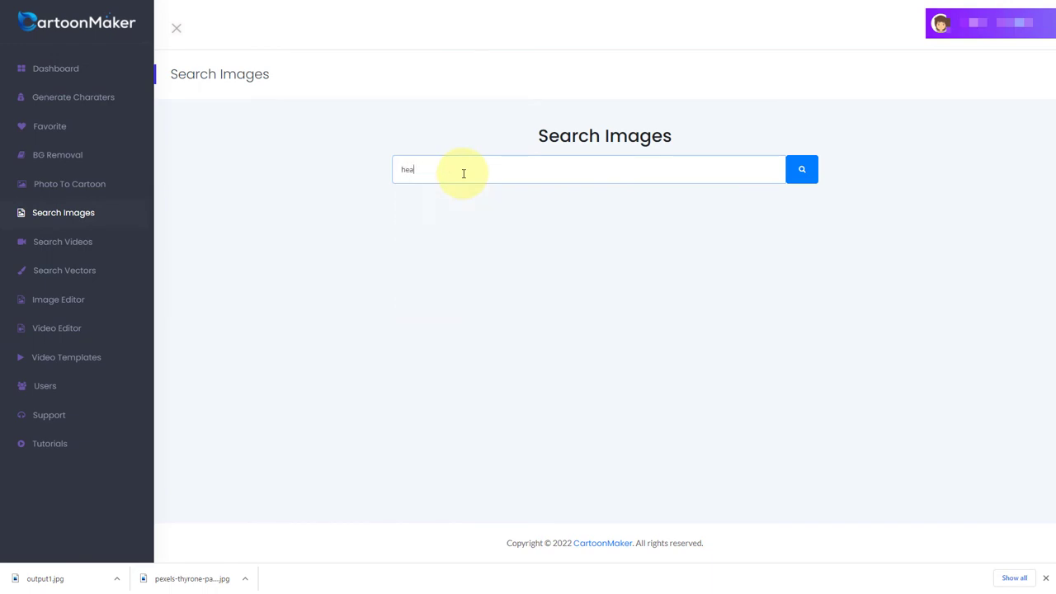
pyautogui.click(802, 168)
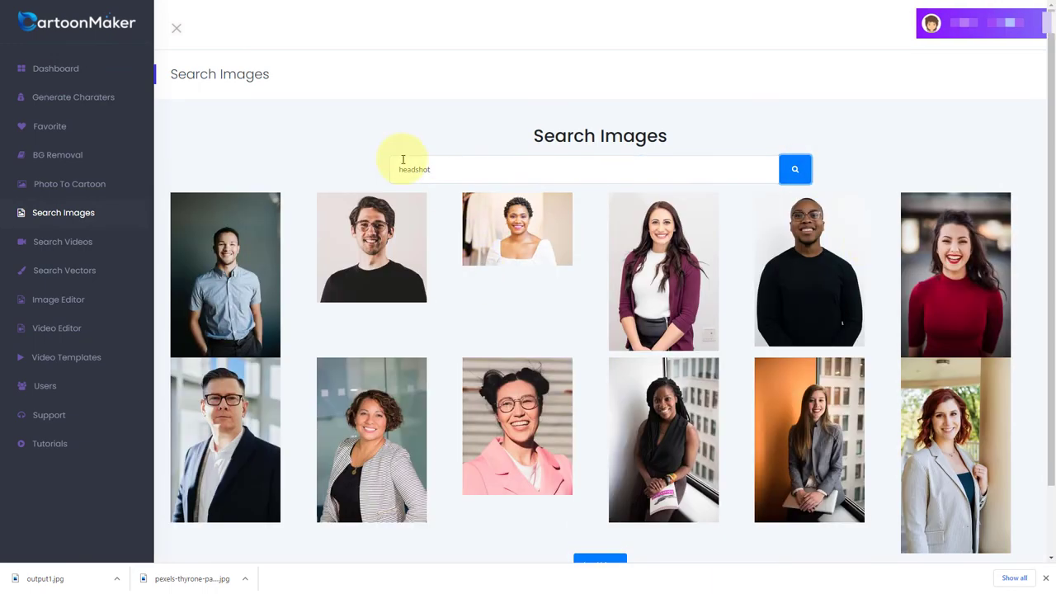
pyautogui.scroll(-3)
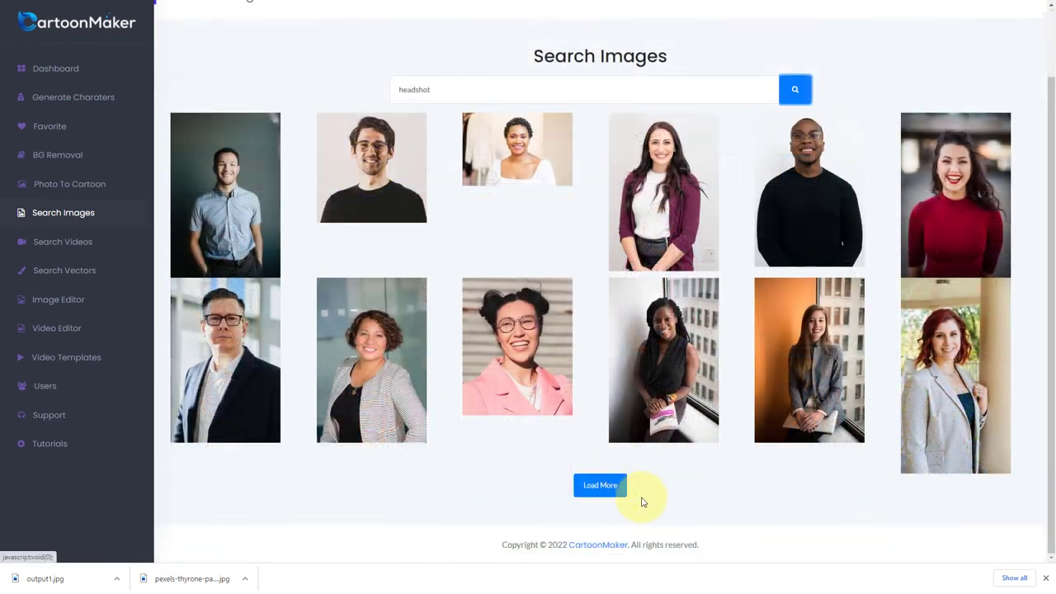
pyautogui.click(601, 485)
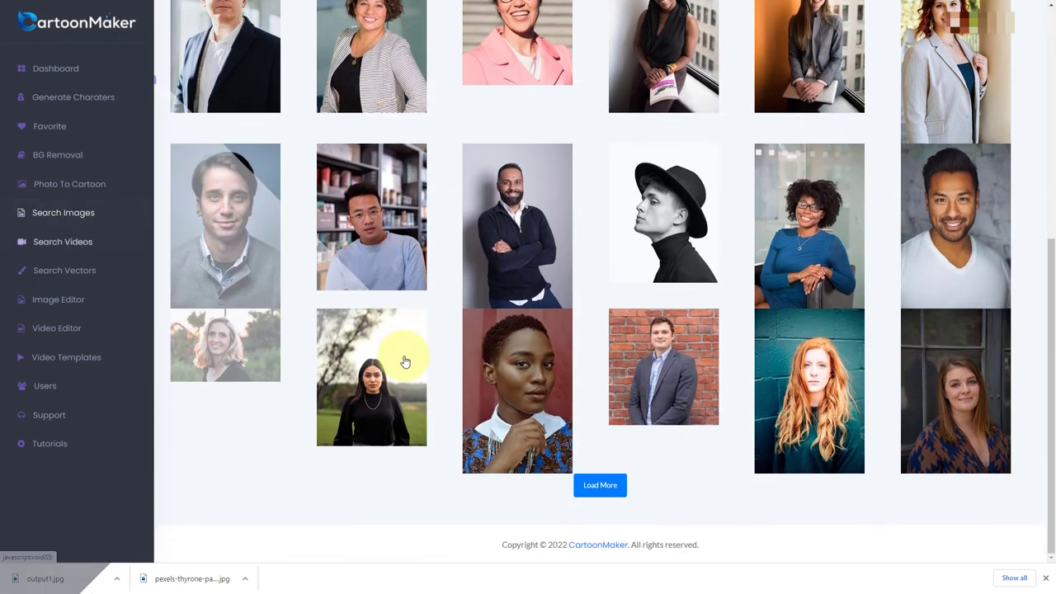
# Search the stock videos for 'greenscreen' clips
pyautogui.click(63, 241)
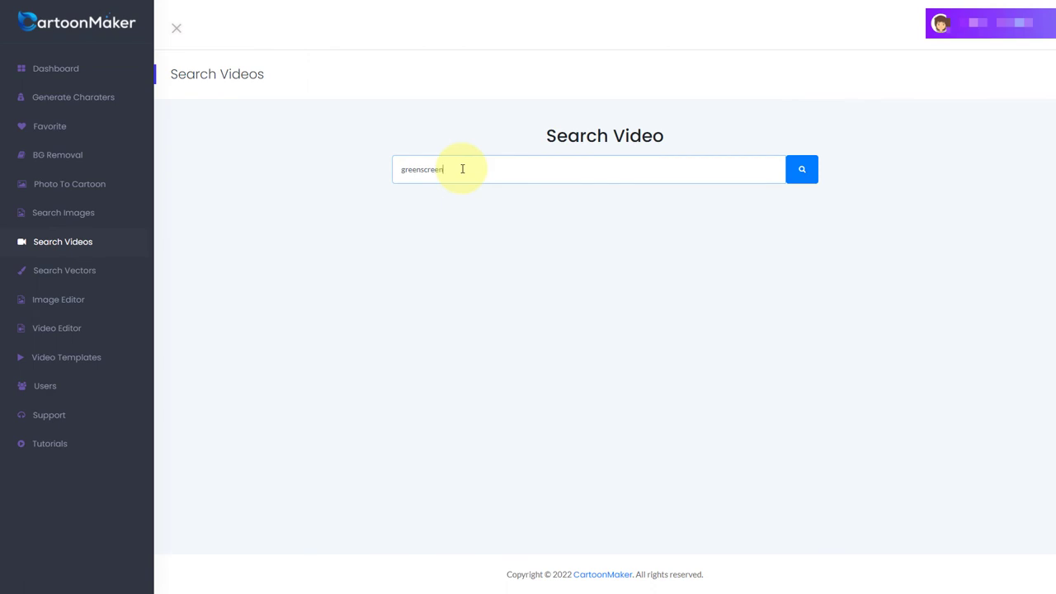
pyautogui.click(802, 168)
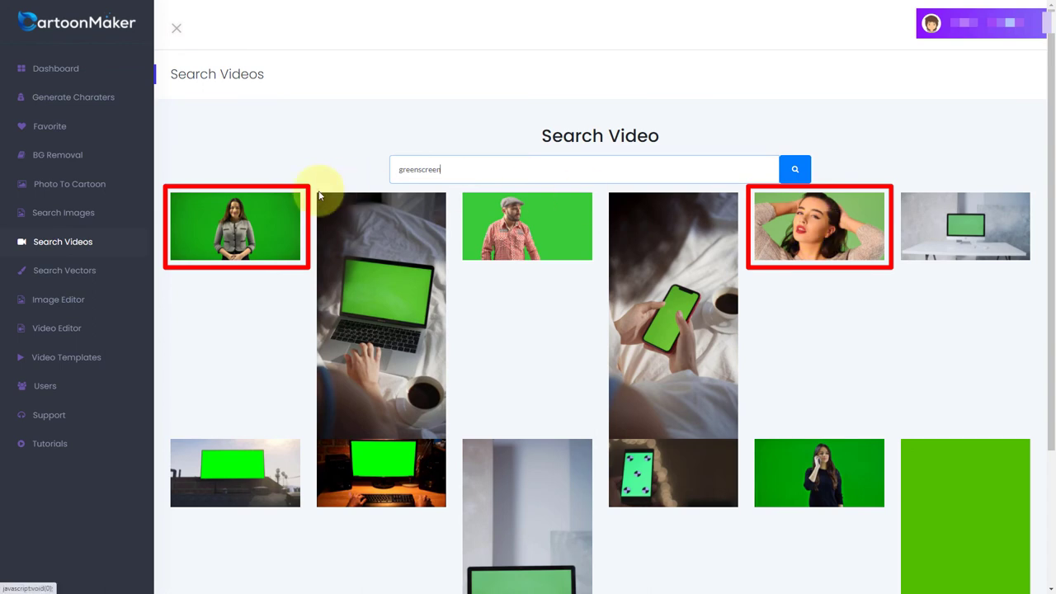
pyautogui.moveTo(812, 218)
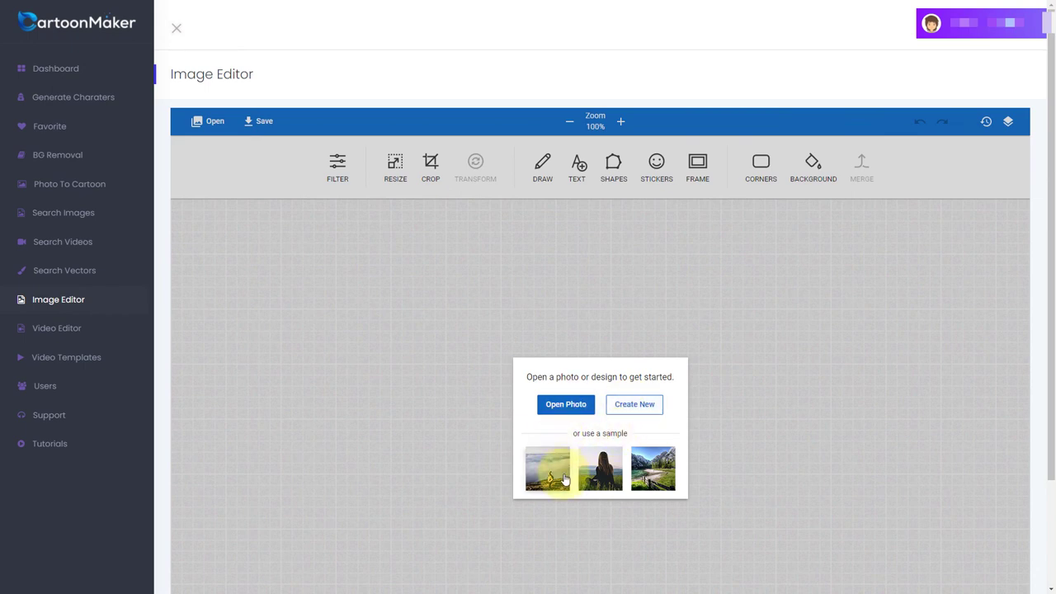
pyautogui.click(634, 404)
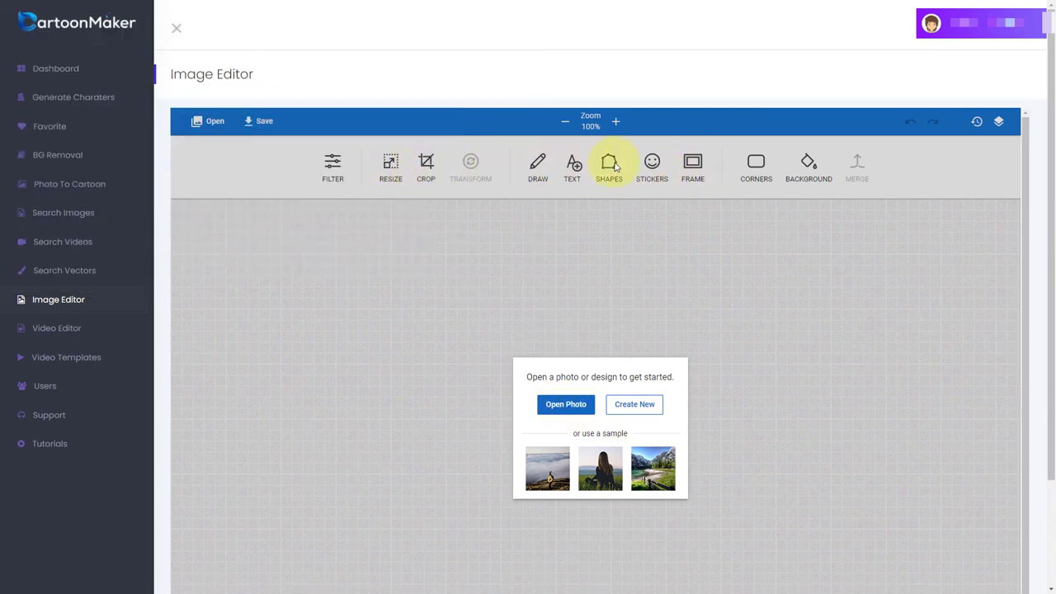
pyautogui.moveTo(498, 287)
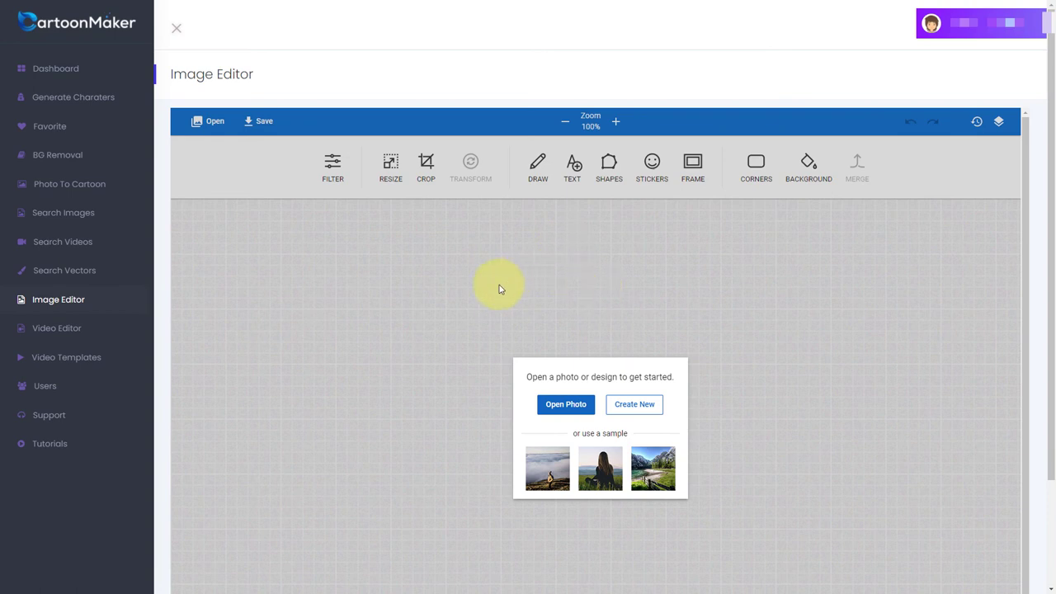
pyautogui.moveTo(383, 297)
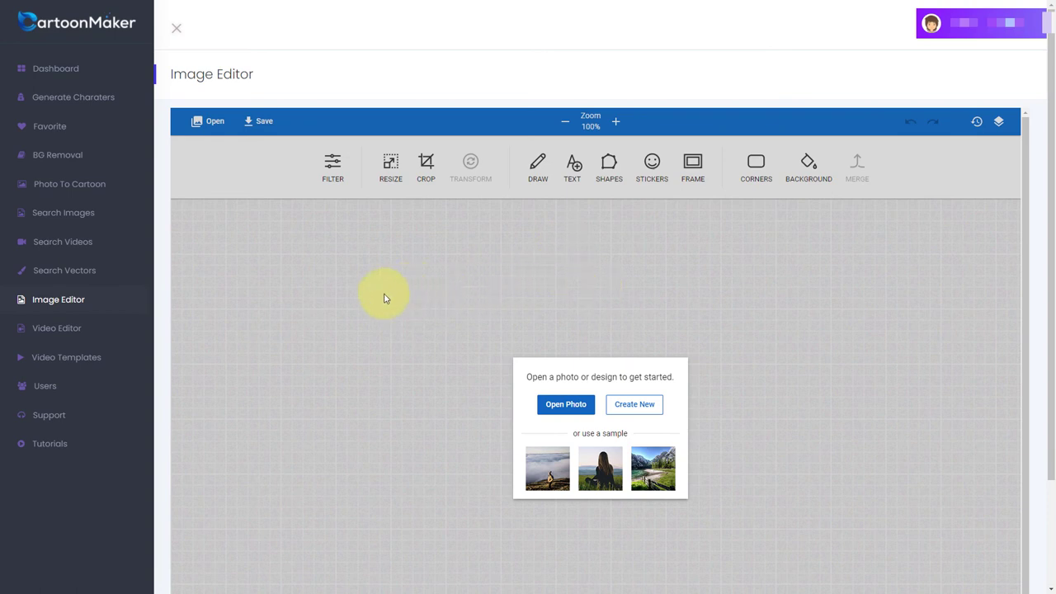
pyautogui.moveTo(79, 357)
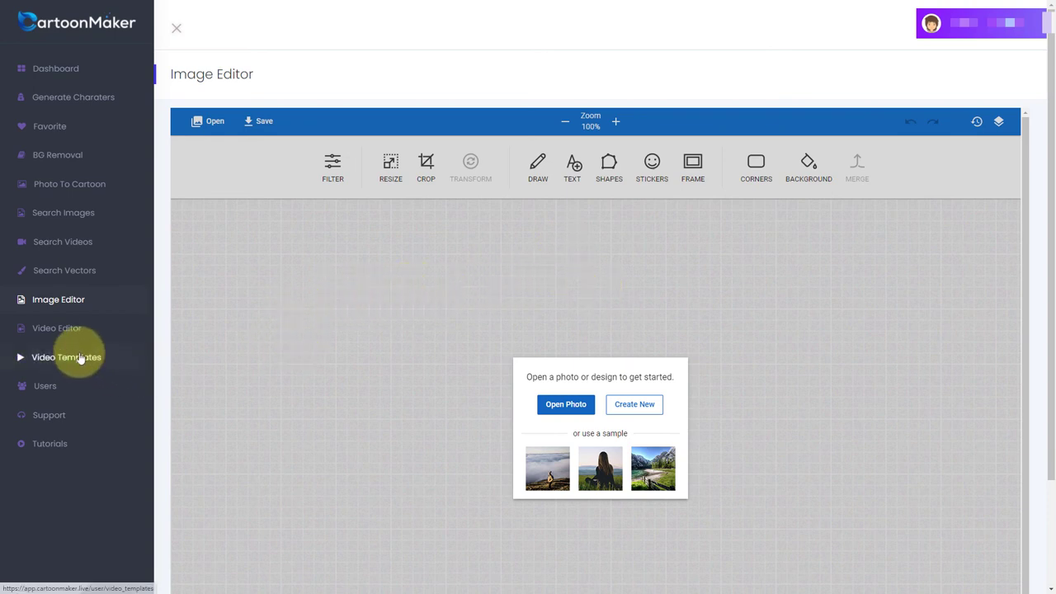
# Browse the Video Templates page with Mix, Animated, eCom and Parallax downloads
pyautogui.click(66, 357)
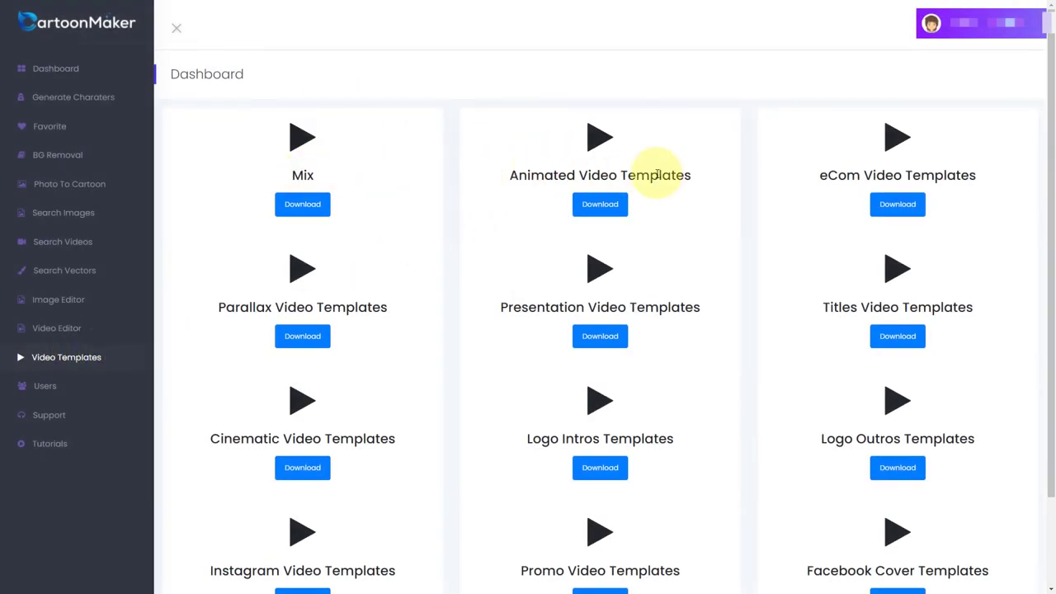
pyautogui.moveTo(498, 276)
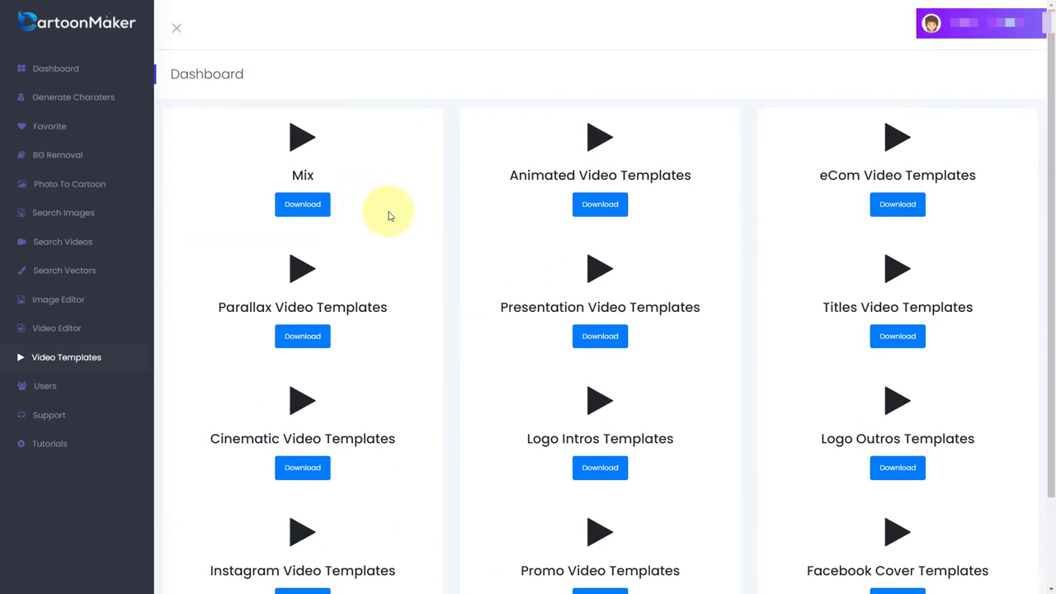
pyautogui.moveTo(404, 211)
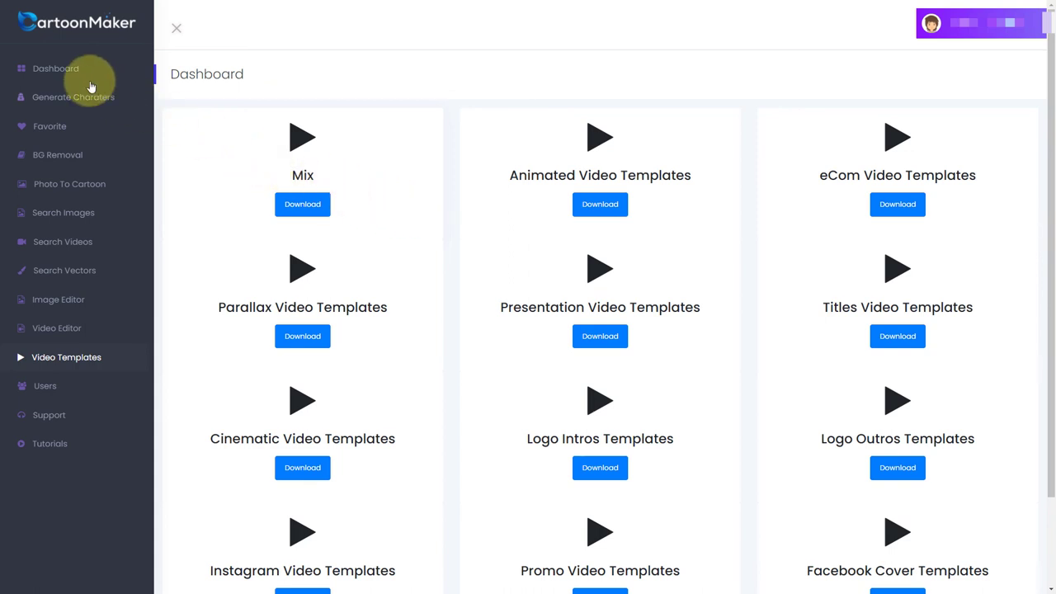
pyautogui.moveTo(363, 93)
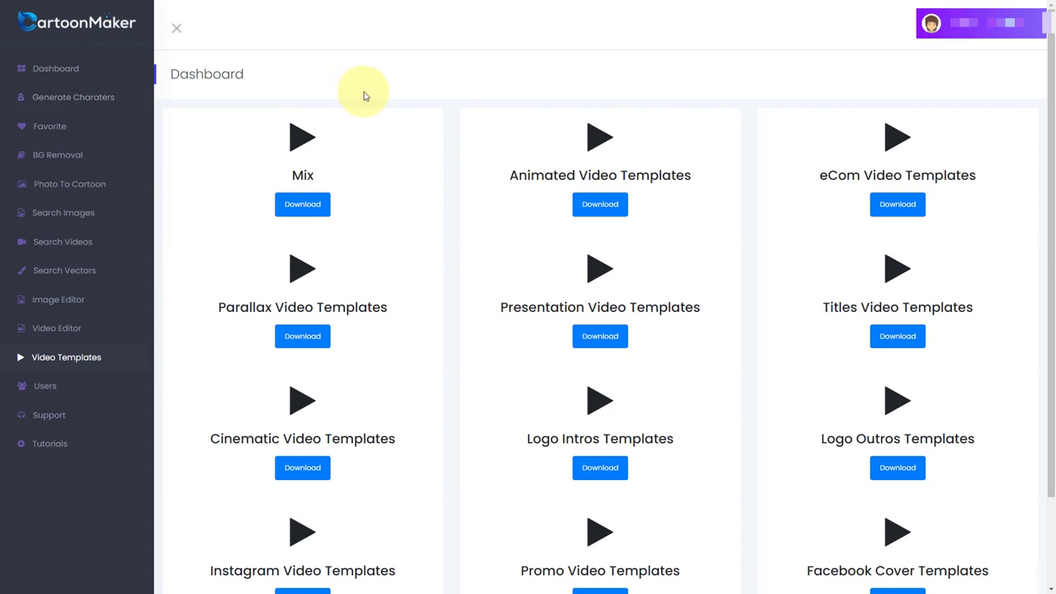
pyautogui.moveTo(373, 94)
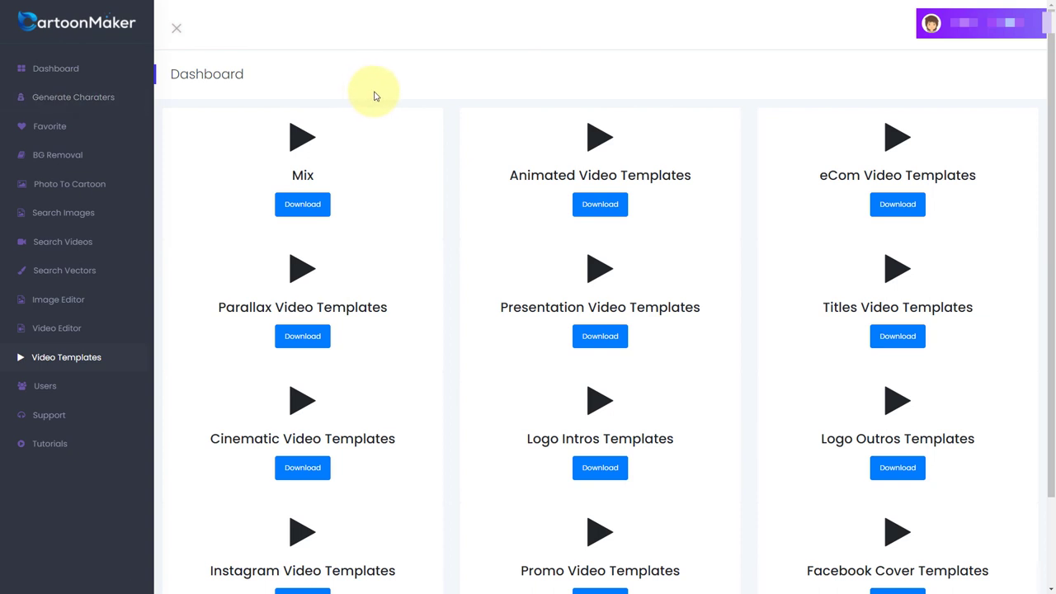
pyautogui.moveTo(214, 294)
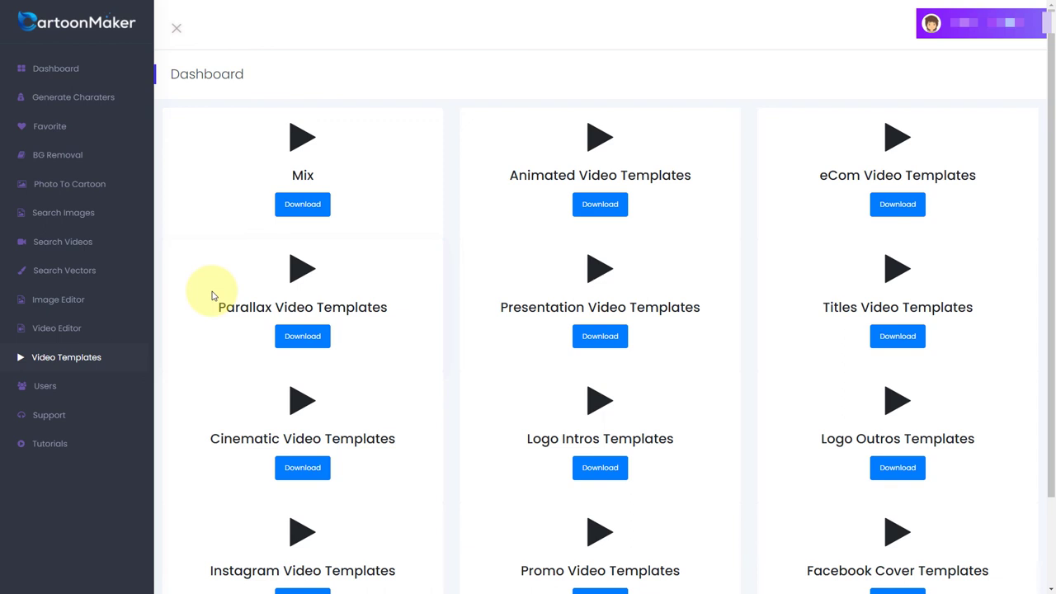
pyautogui.moveTo(57, 327)
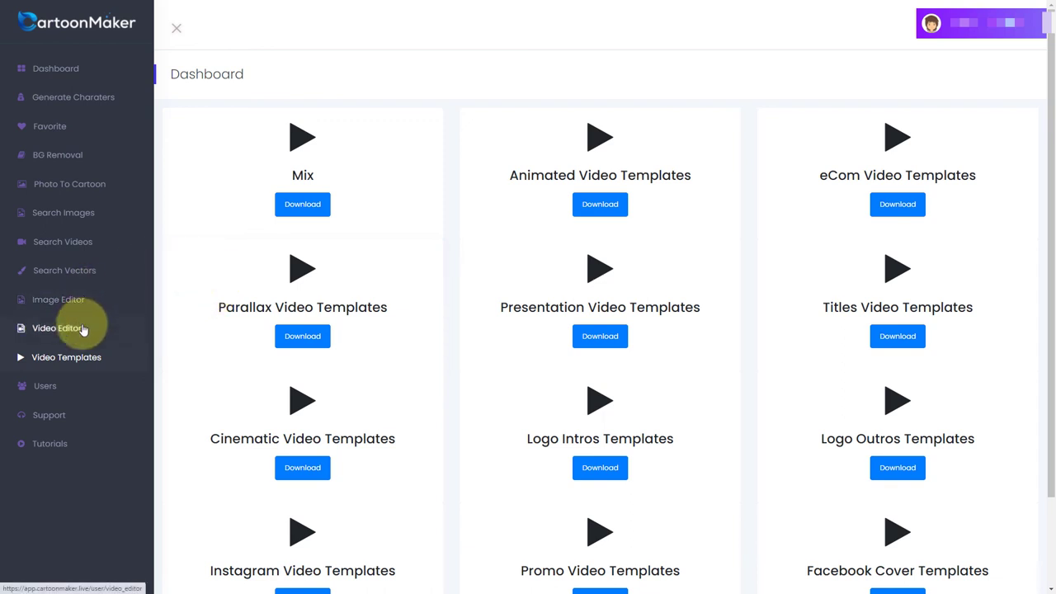
pyautogui.moveTo(69, 326)
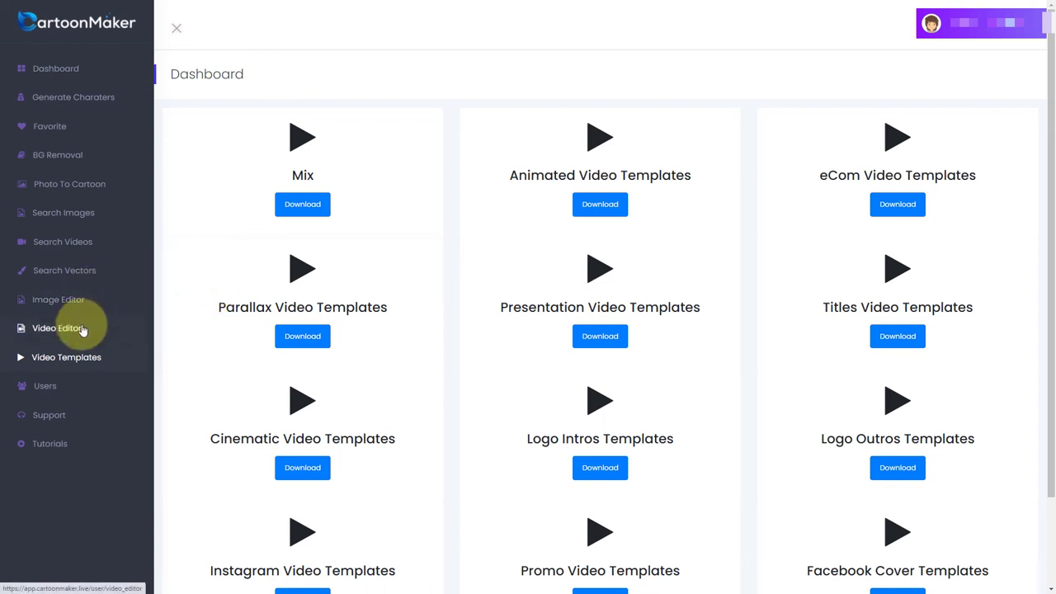